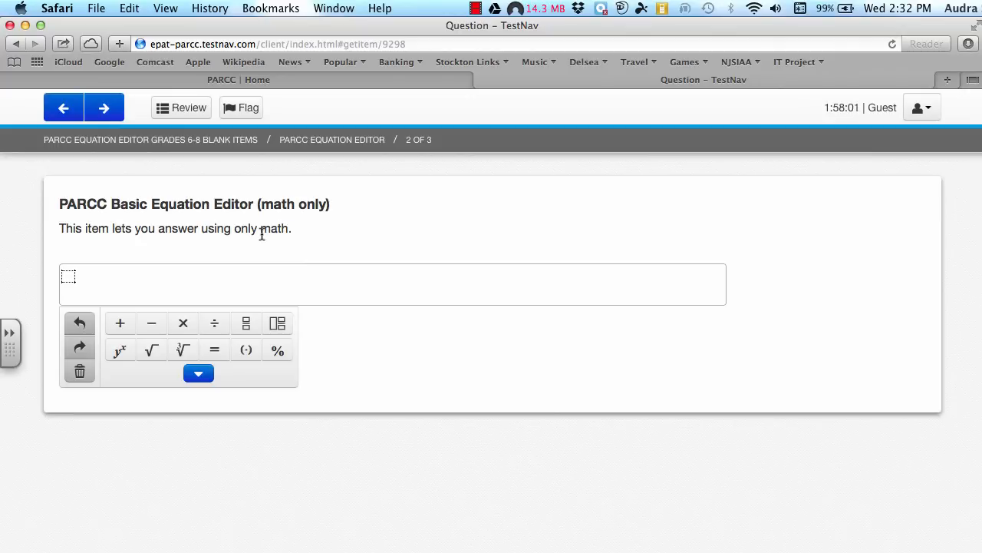
- Enter 3² = 9, expand the extra math symbols, then insert an empty mixed-number template
{"action": "left_click", "coordinate": [70, 278]}
{"action": "type", "text": "3^2"}
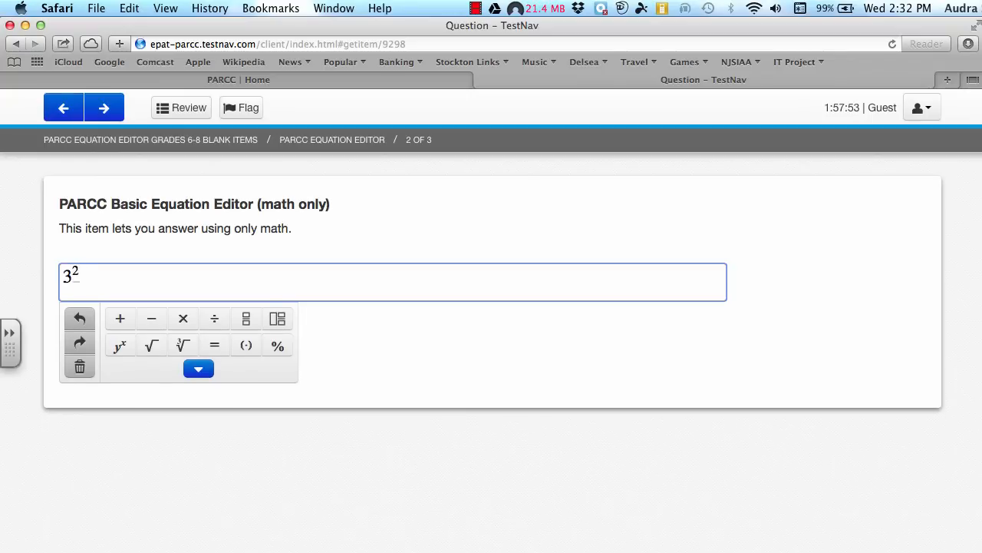
{"action": "type", "text": "=9"}
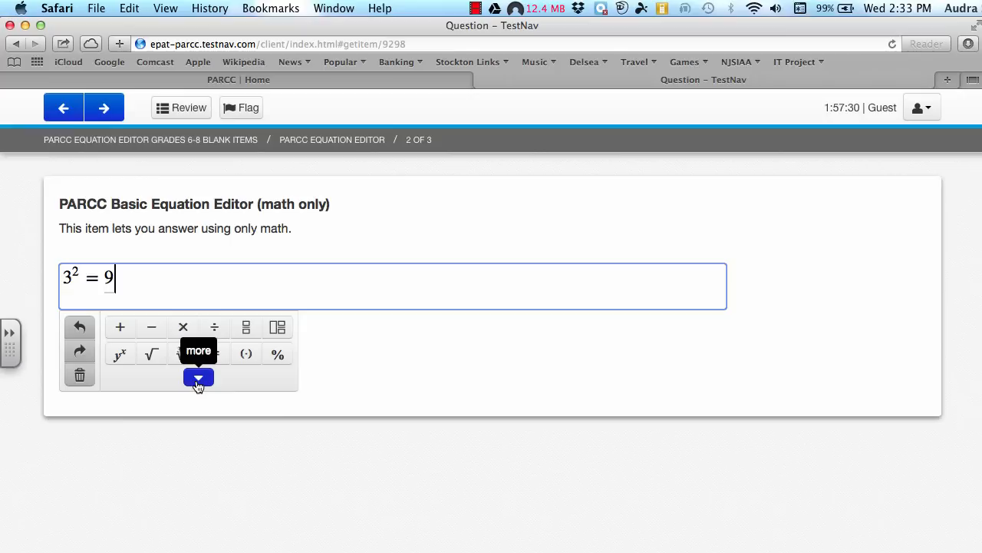
{"action": "left_click", "coordinate": [198, 377]}
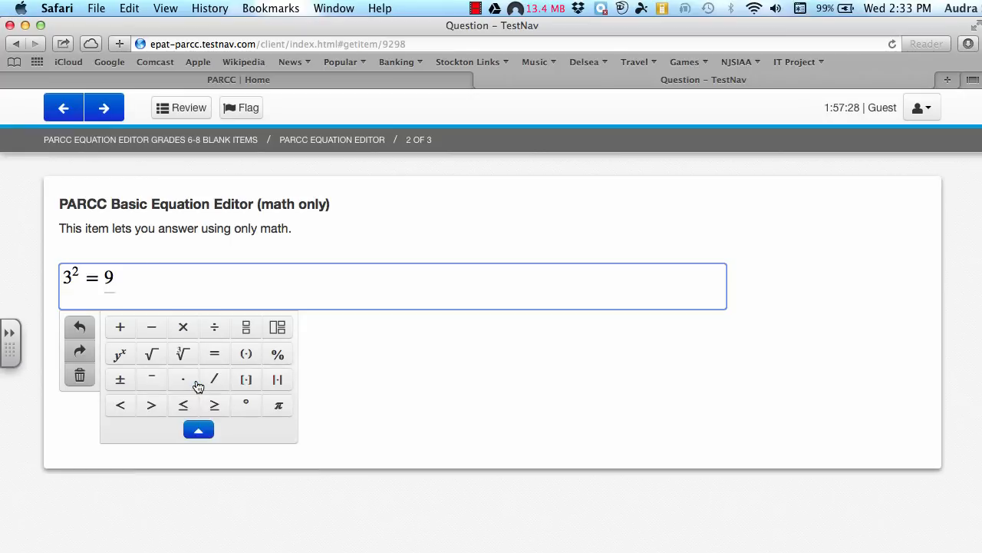
{"action": "left_click", "coordinate": [80, 375]}
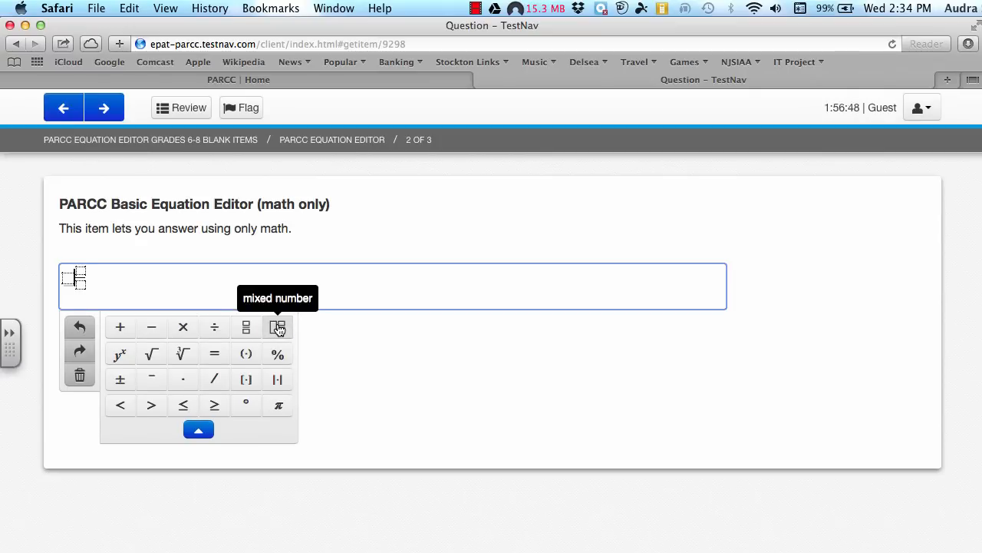
- Enter the mixed number 5⅛, a times sign, and the fraction 6 over 5
{"action": "type", "text": "5 1/8"}
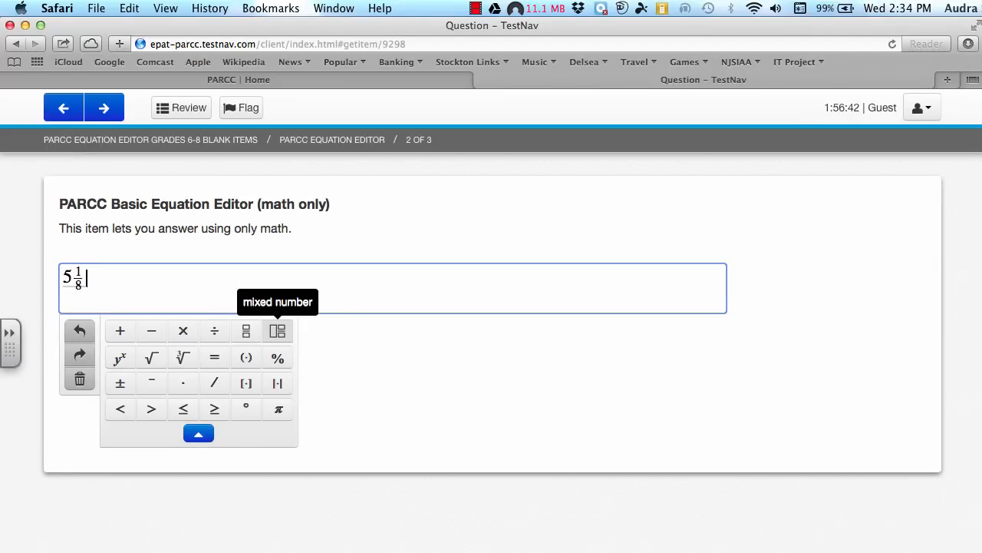
{"action": "left_click", "coordinate": [183, 330]}
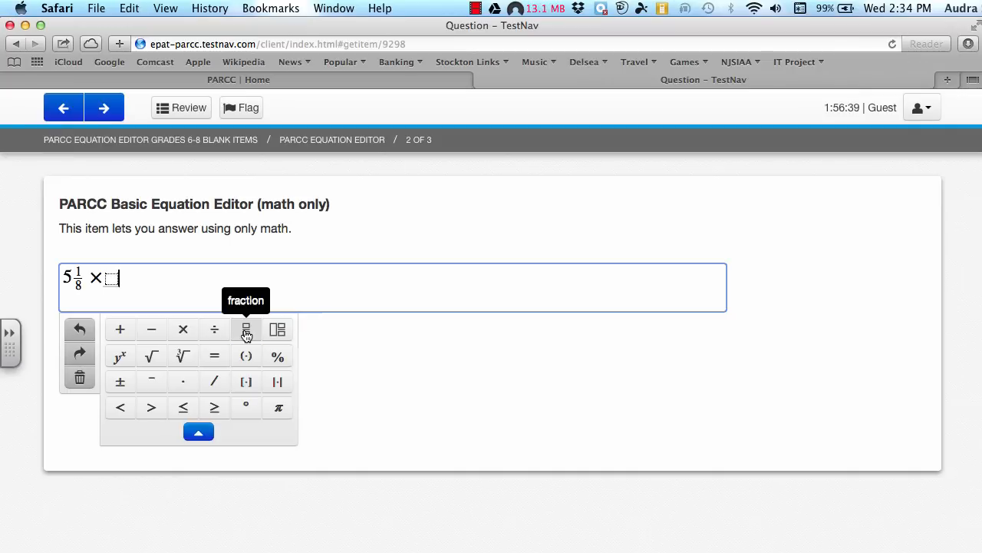
{"action": "type", "text": "6/"}
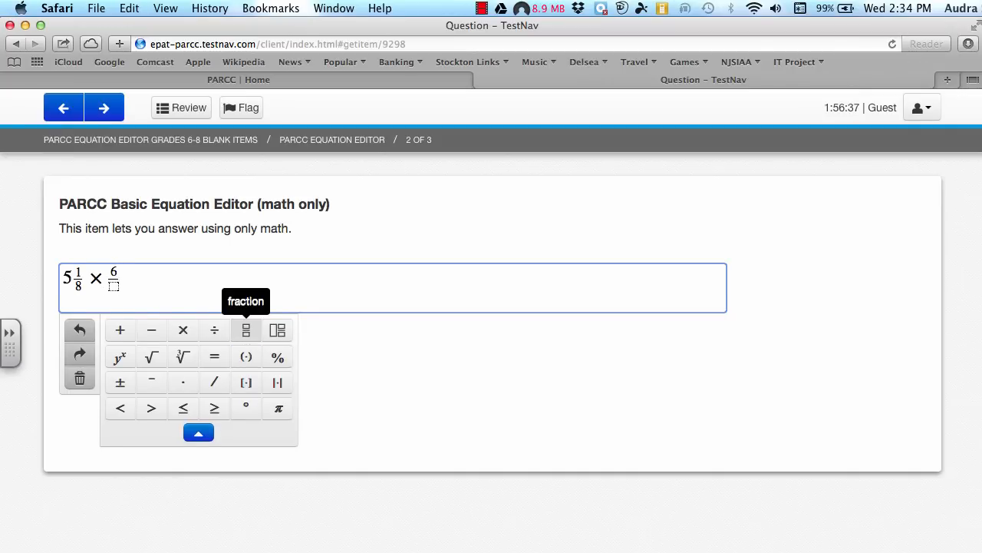
{"action": "type", "text": "5"}
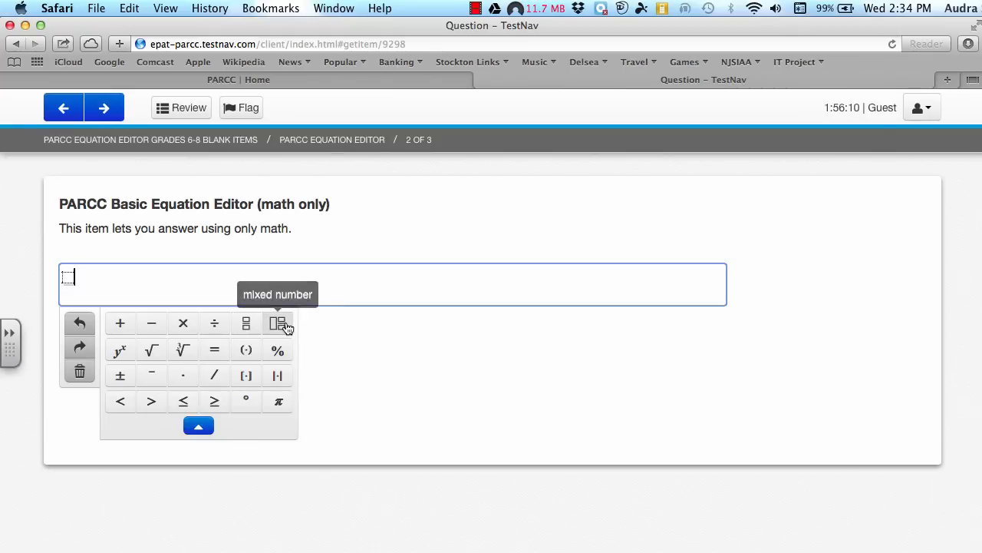
- Insert a mixed-number template and fill it with 5, 1 and 8
{"action": "left_click", "coordinate": [277, 322]}
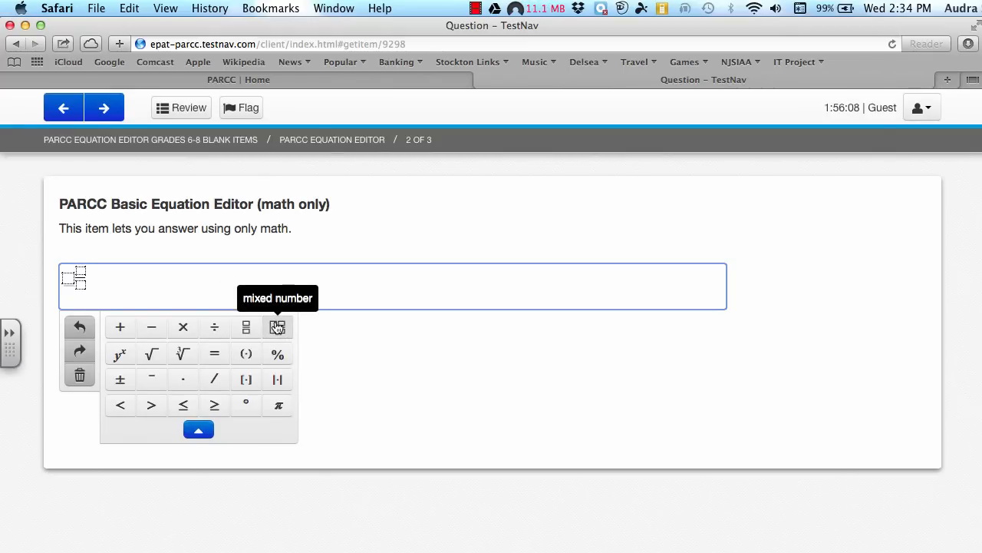
{"action": "type", "text": "5"}
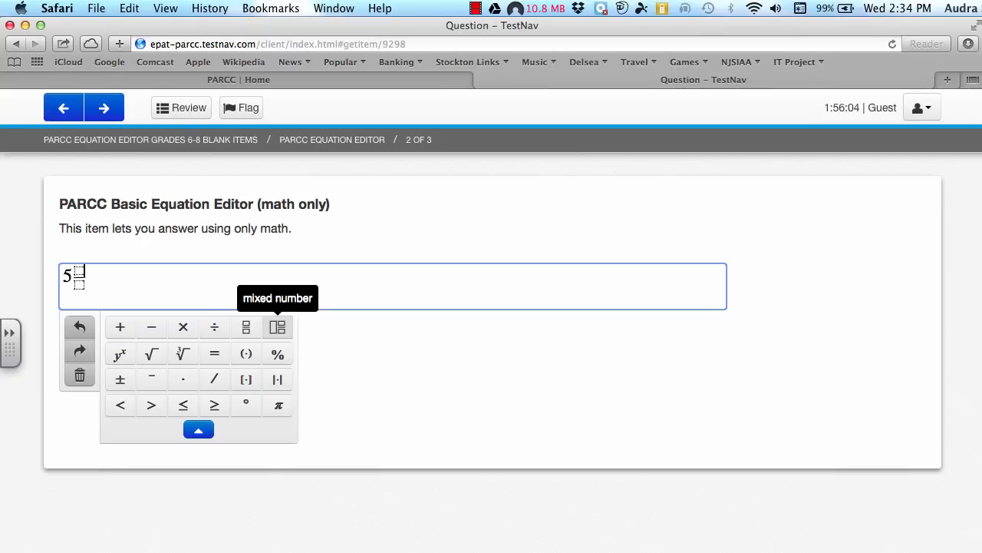
{"action": "type", "text": "1/"}
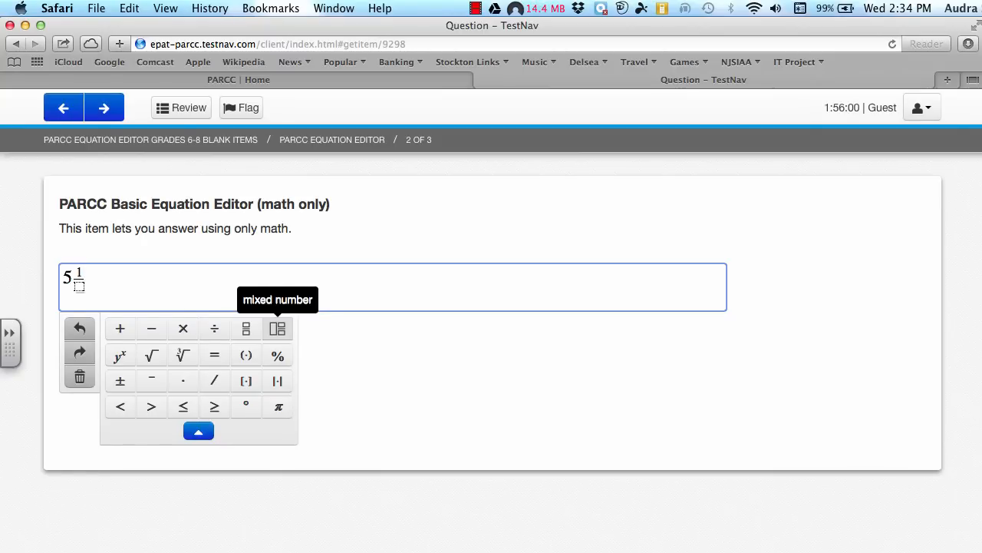
{"action": "type", "text": "8"}
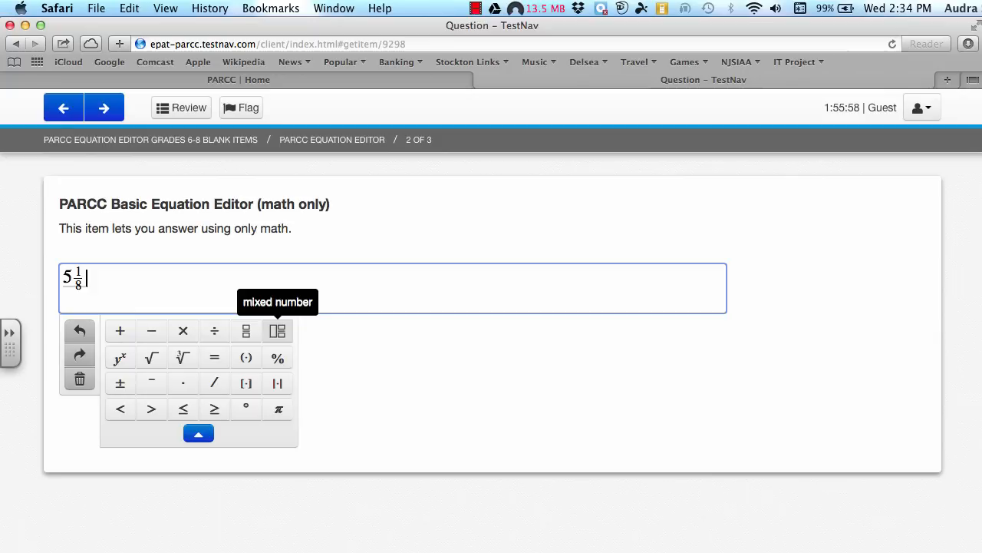
{"action": "mouse_move", "coordinate": [182, 331]}
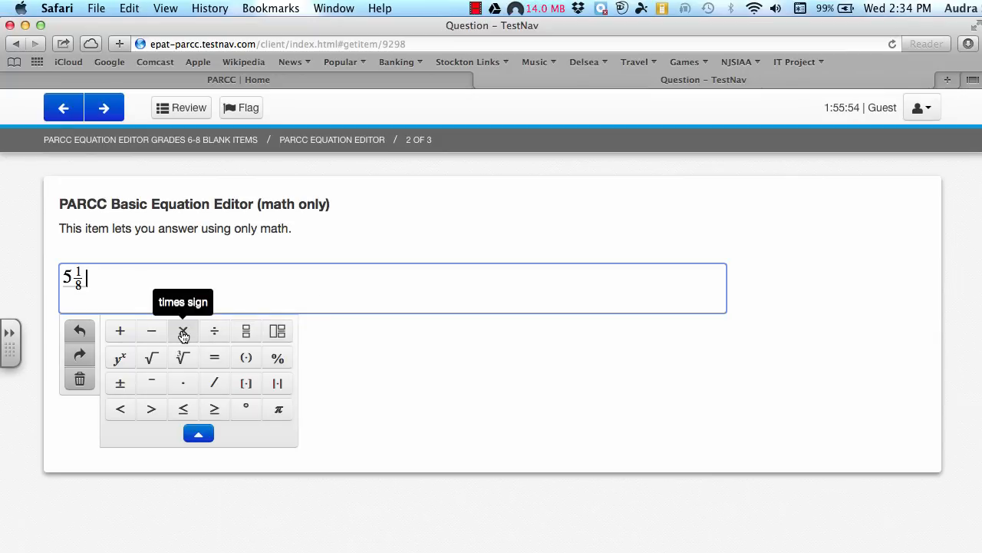
- Follow 5⅛ with a times sign and the fraction 6 over 5
{"action": "left_click", "coordinate": [183, 332]}
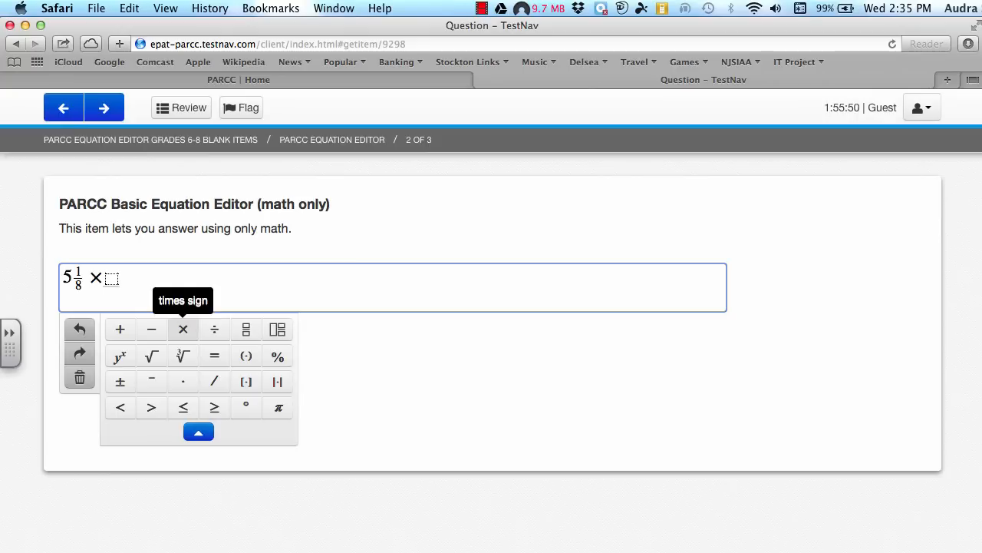
{"action": "left_click", "coordinate": [246, 328]}
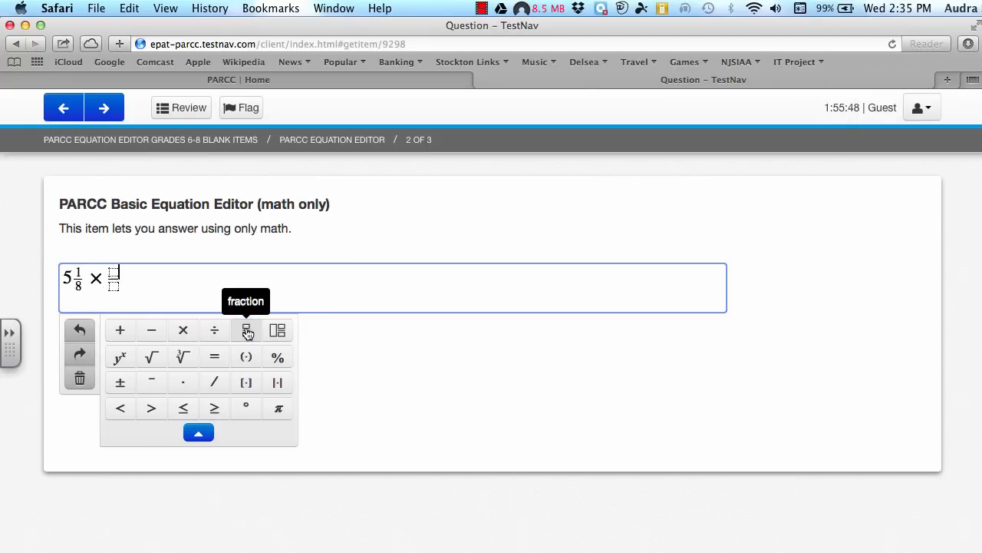
{"action": "type", "text": "6/"}
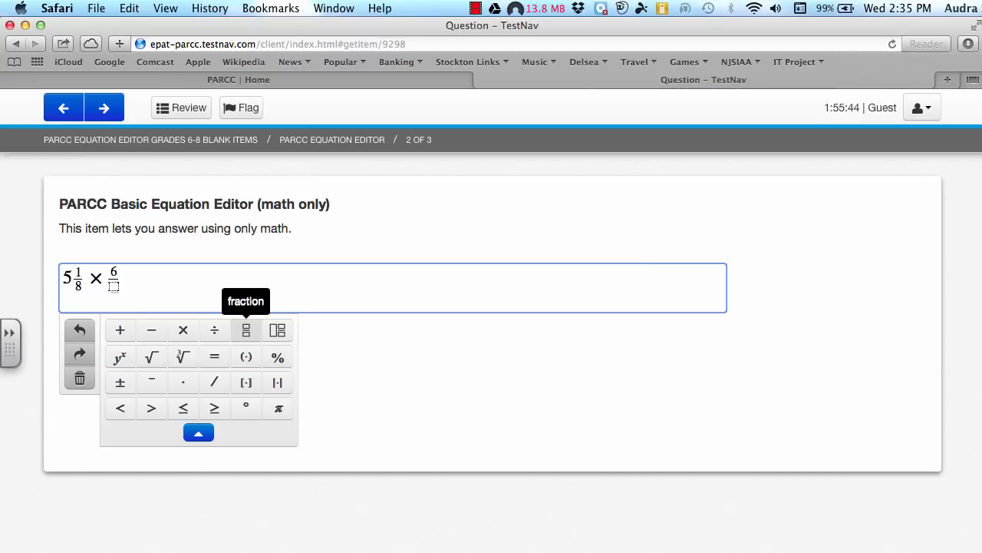
{"action": "type", "text": "5"}
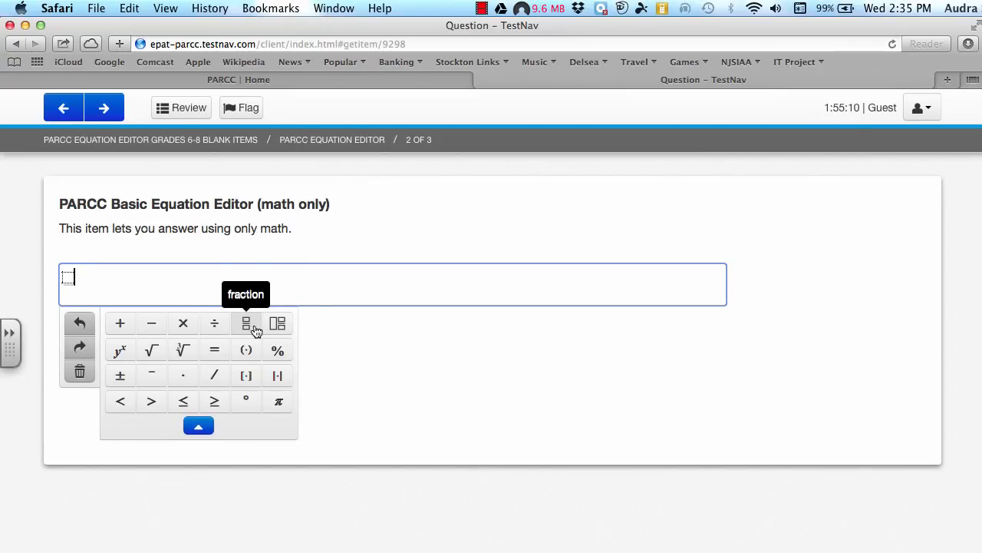
- Insert the mixed number 5⅛, deleting a stray 8 from its numerator
{"action": "left_click", "coordinate": [246, 322]}
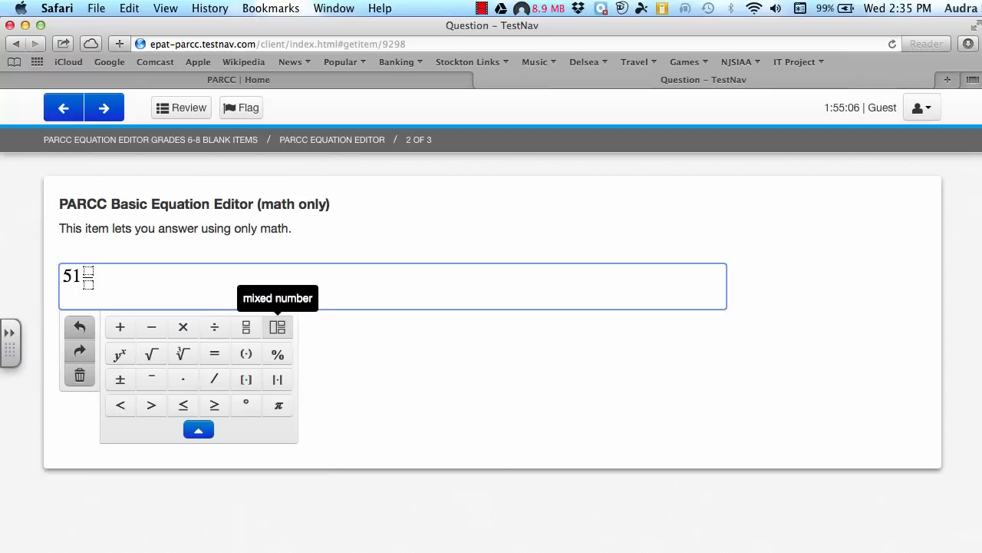
{"action": "type", "text": "8"}
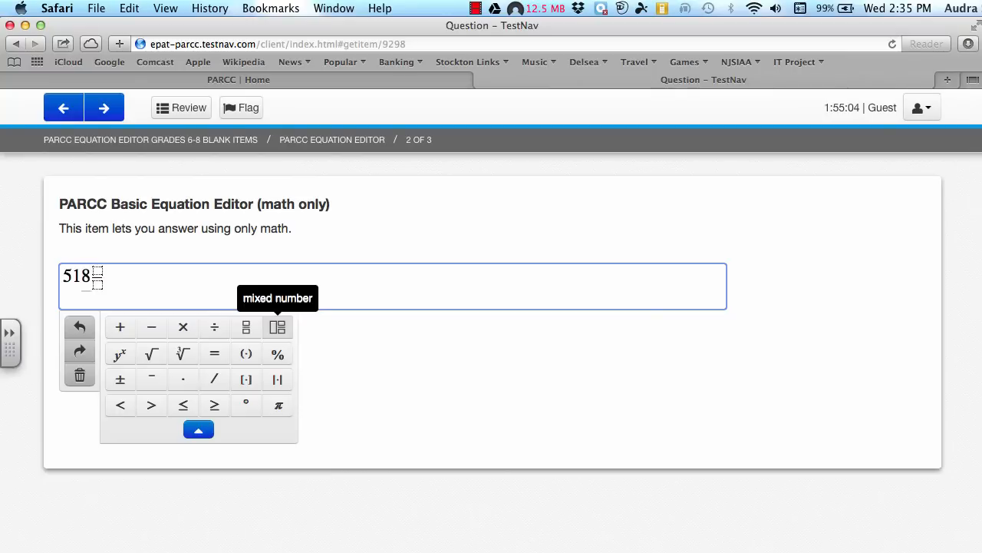
{"action": "key", "text": "backspace"}
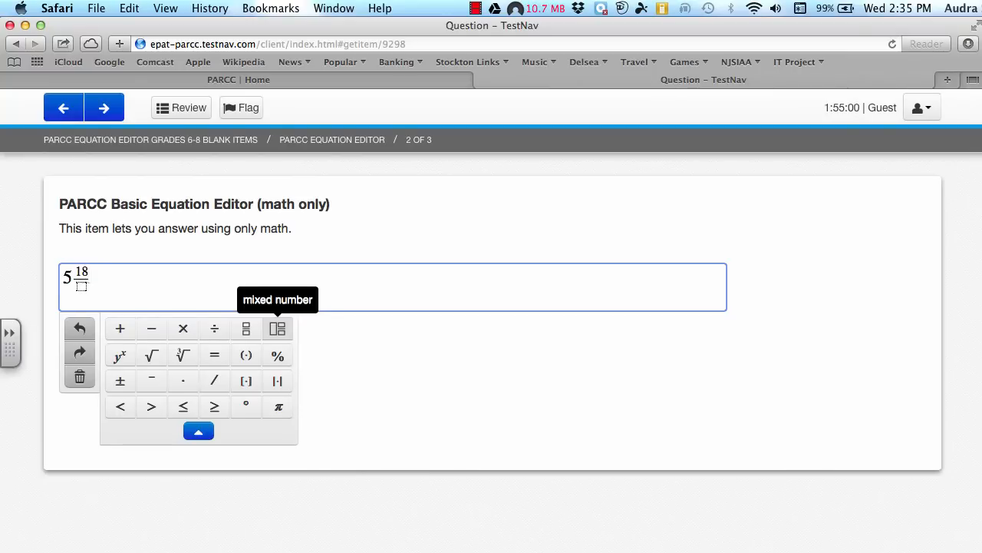
{"action": "key", "text": "Backspace"}
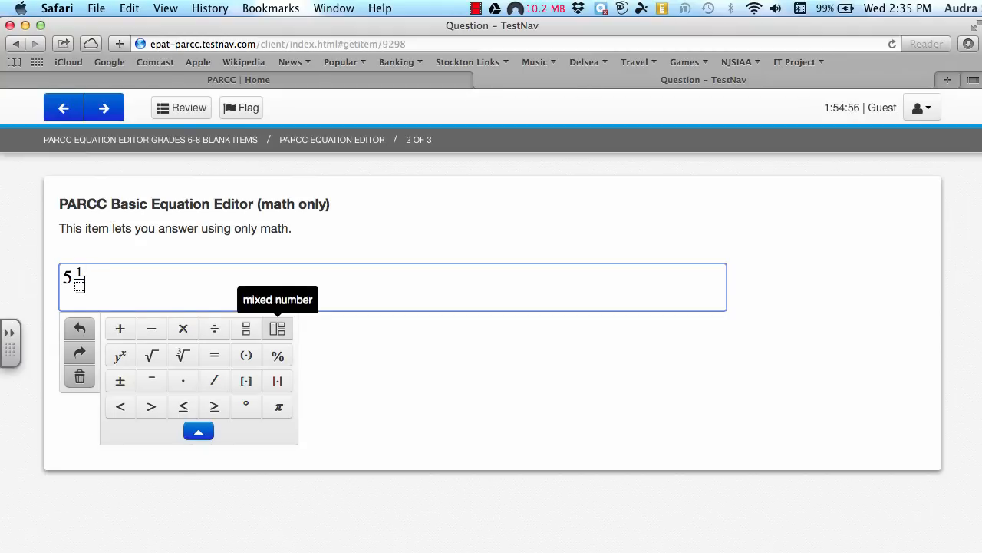
{"action": "type", "text": "8"}
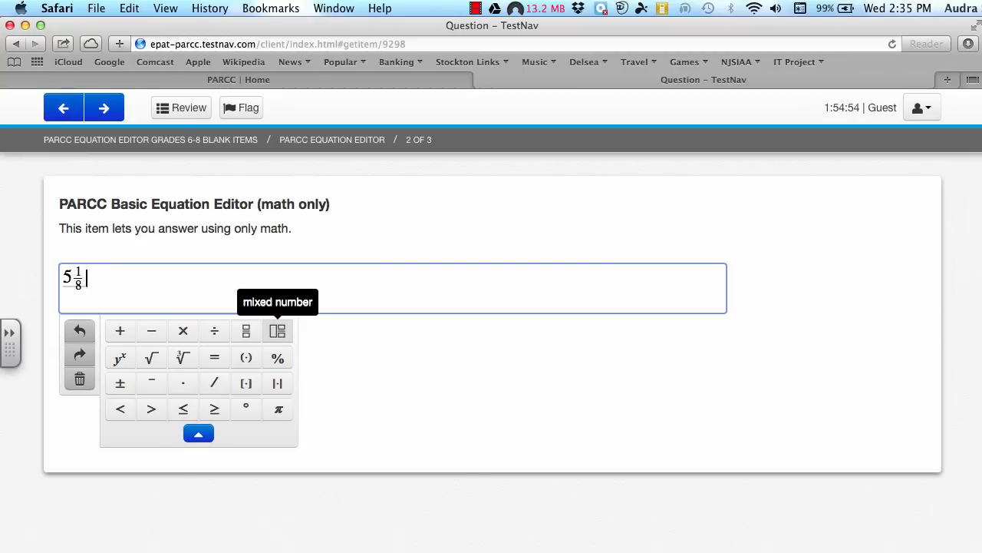
- Add a times sign, the fraction 6 over 5, and an equals sign after it
{"action": "left_click", "coordinate": [182, 330]}
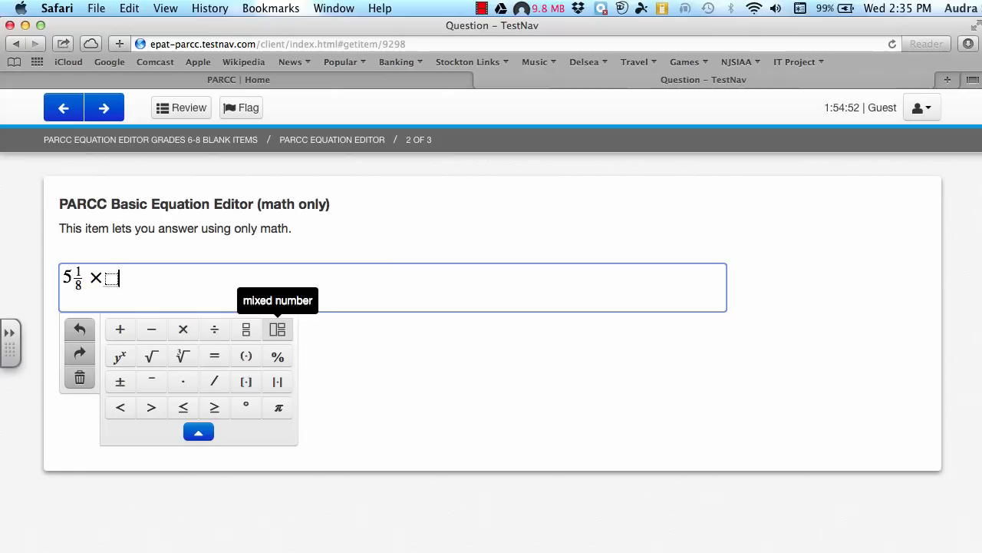
{"action": "mouse_move", "coordinate": [246, 328]}
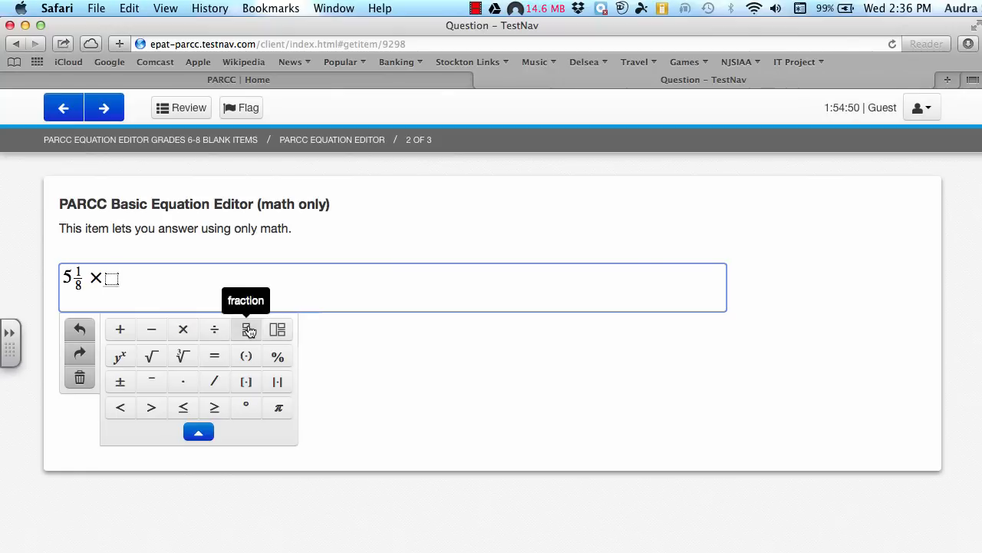
{"action": "type", "text": "65"}
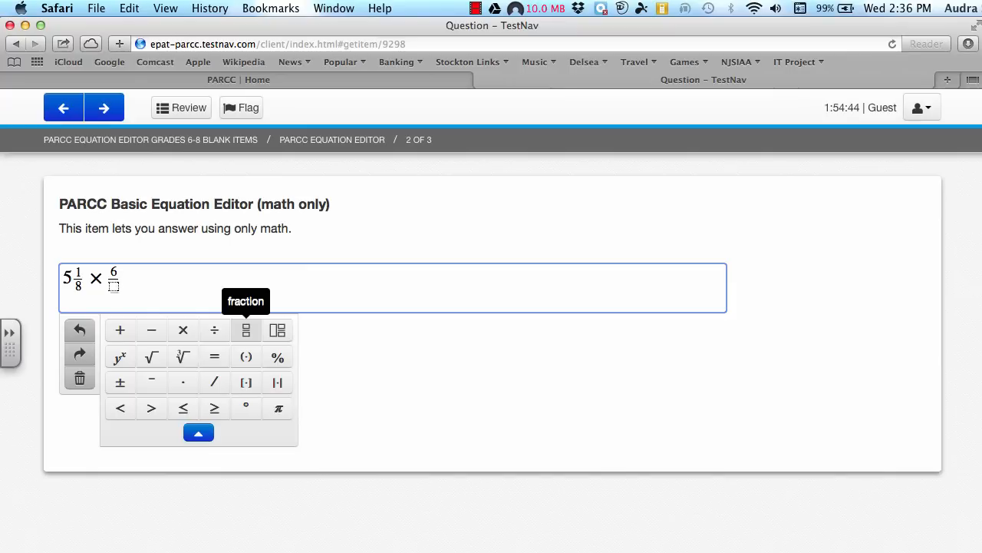
{"action": "type", "text": "5"}
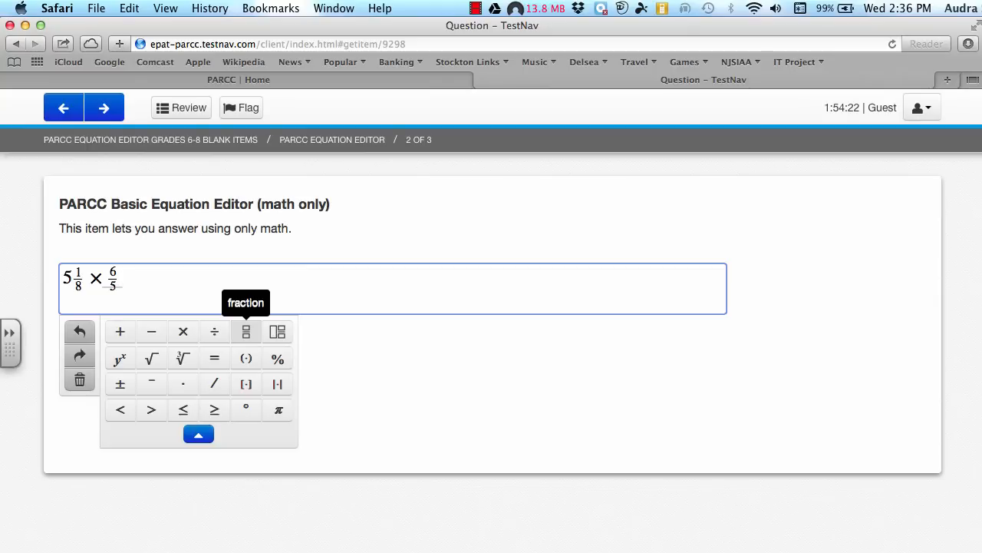
{"action": "left_click", "coordinate": [120, 331]}
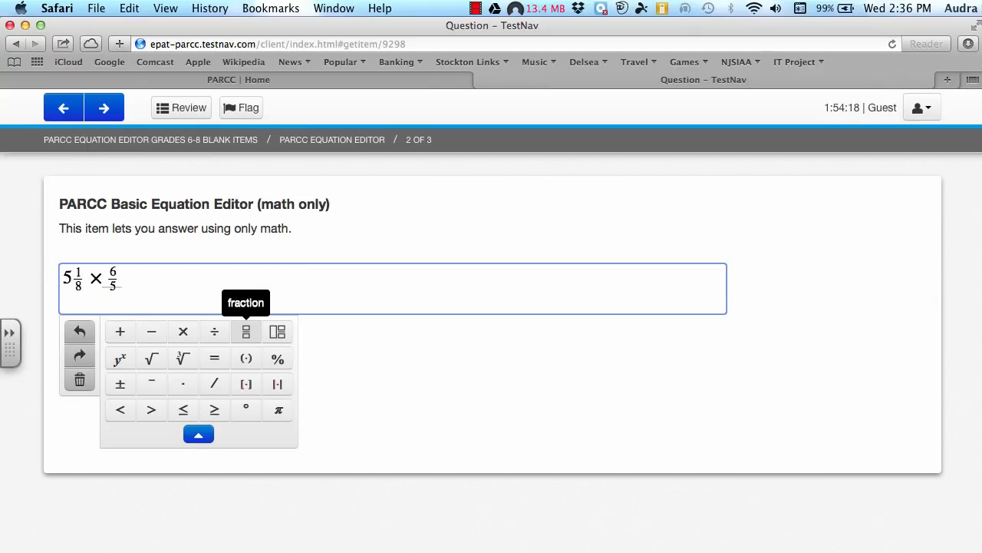
{"action": "left_click", "coordinate": [215, 356]}
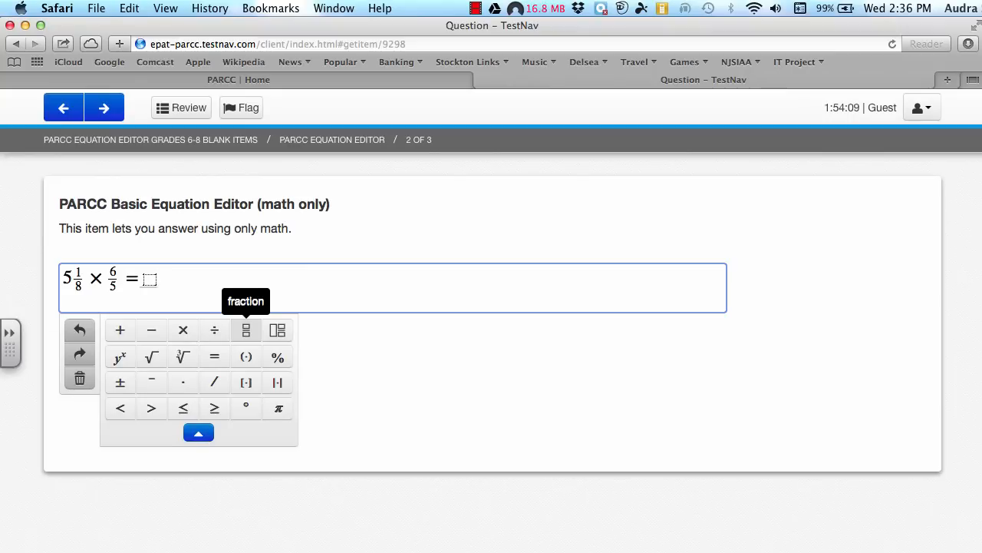
{"action": "mouse_move", "coordinate": [79, 331]}
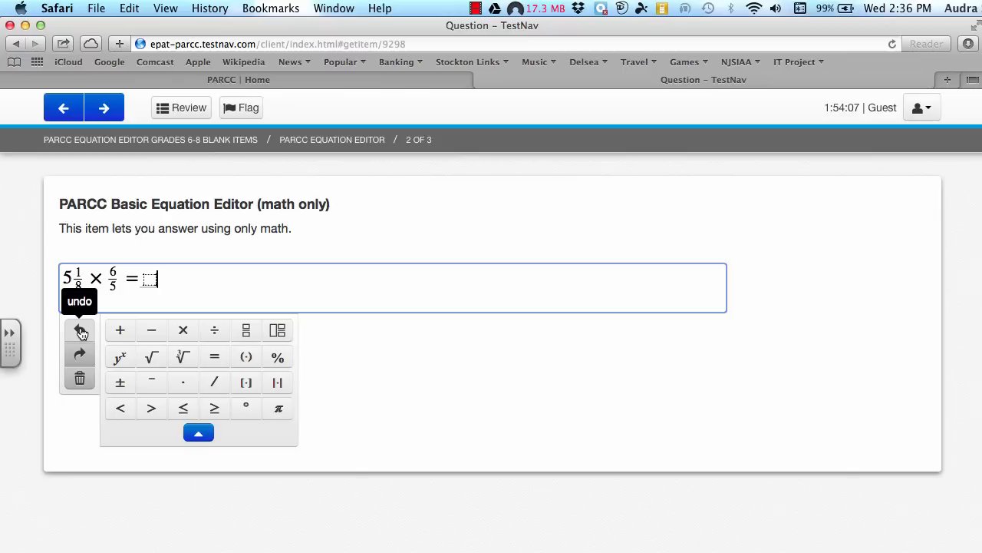
{"action": "left_click", "coordinate": [80, 330]}
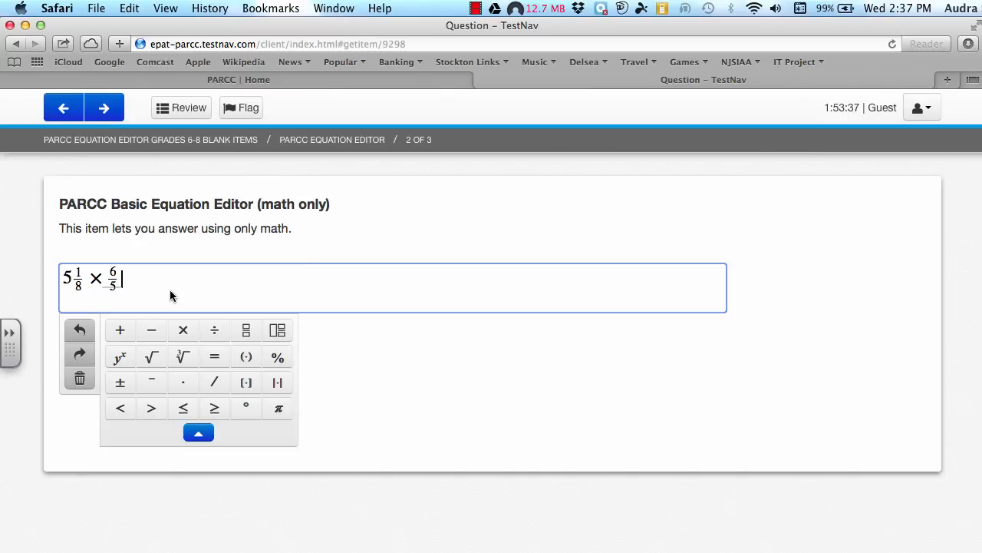
{"action": "left_click", "coordinate": [215, 356]}
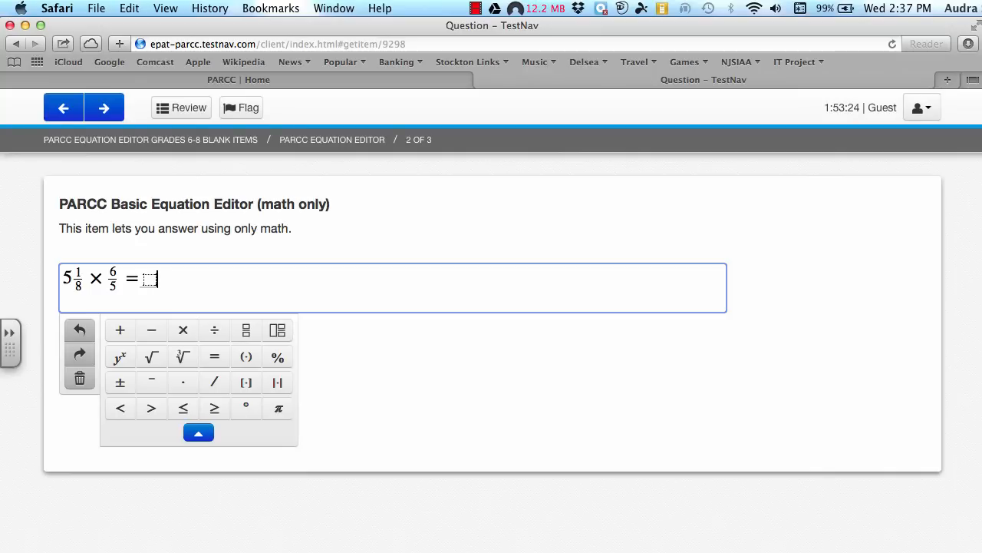
{"action": "left_click", "coordinate": [80, 377]}
{"action": "type", "text": "6(3+4)"}
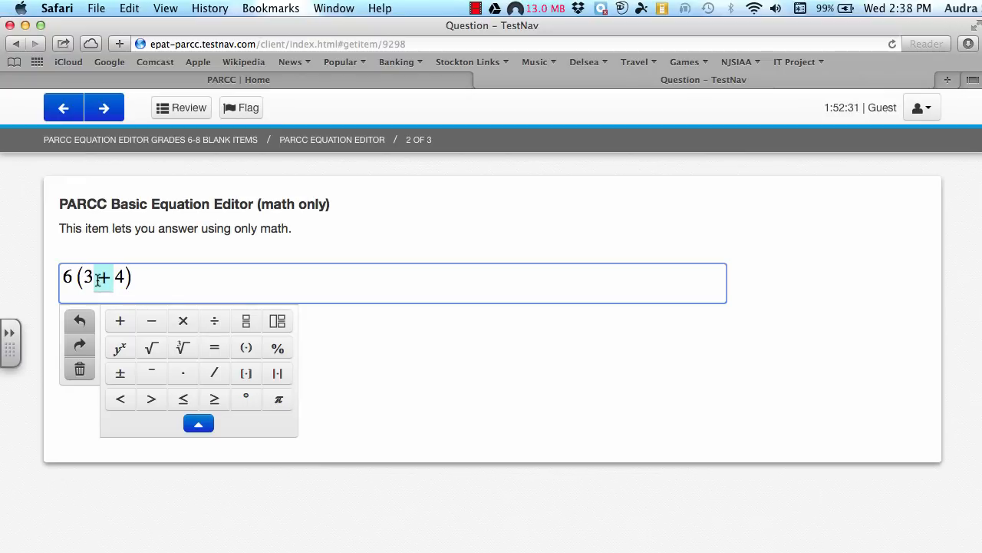
- Change the plus in 6(3+4) to minus, then division, then times, and advance to item 3
{"action": "left_click", "coordinate": [150, 321]}
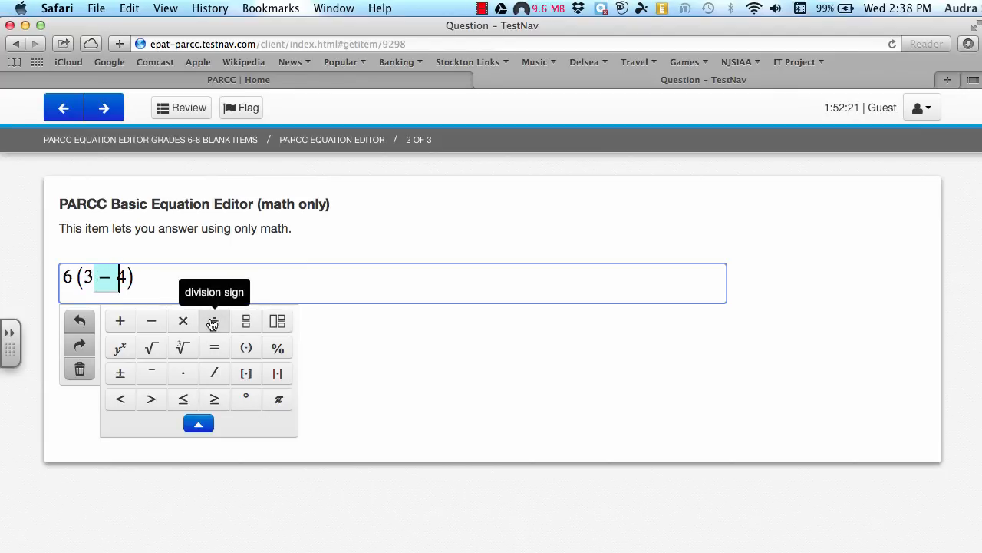
{"action": "left_click", "coordinate": [215, 321]}
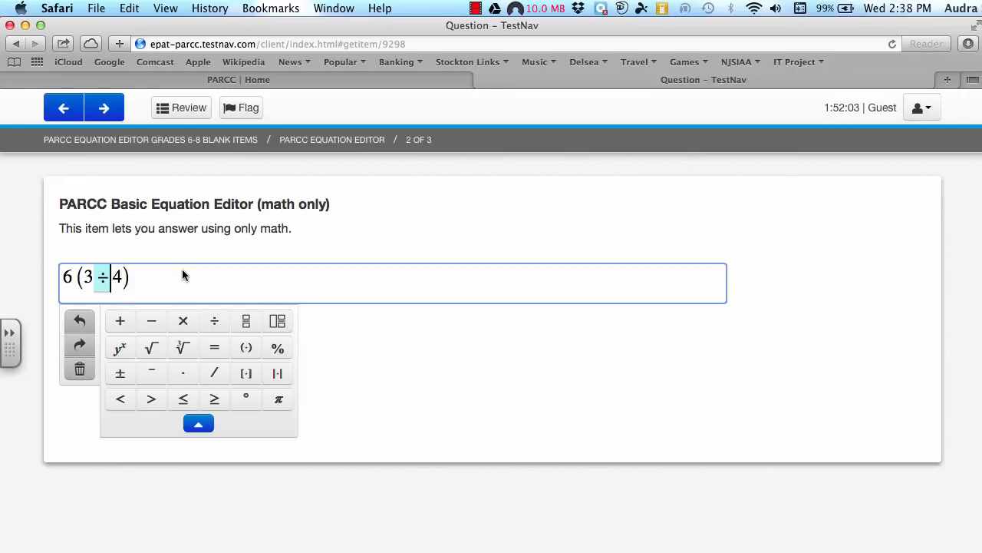
{"action": "left_click", "coordinate": [182, 321]}
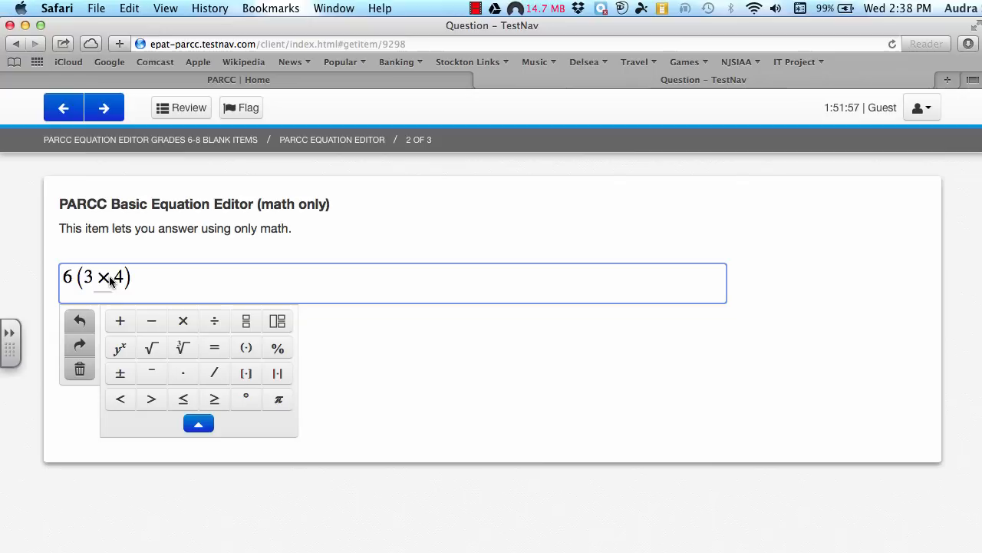
{"action": "left_click", "coordinate": [105, 108]}
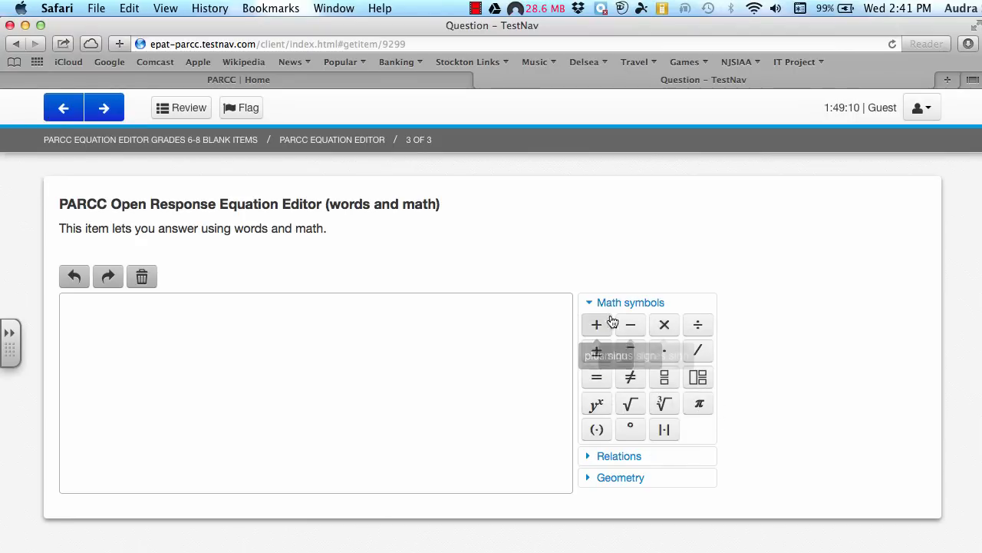
{"action": "mouse_move", "coordinate": [664, 324]}
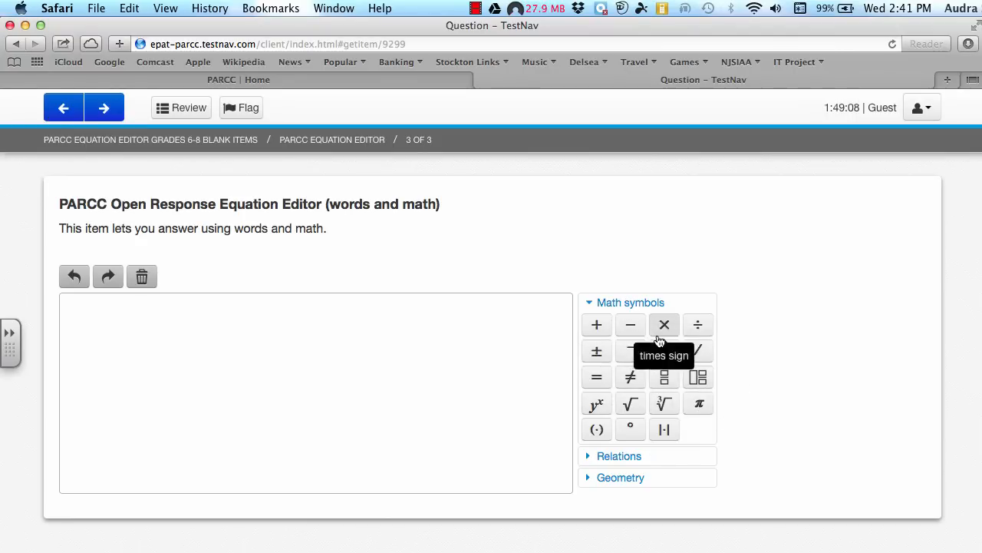
{"action": "mouse_move", "coordinate": [704, 444]}
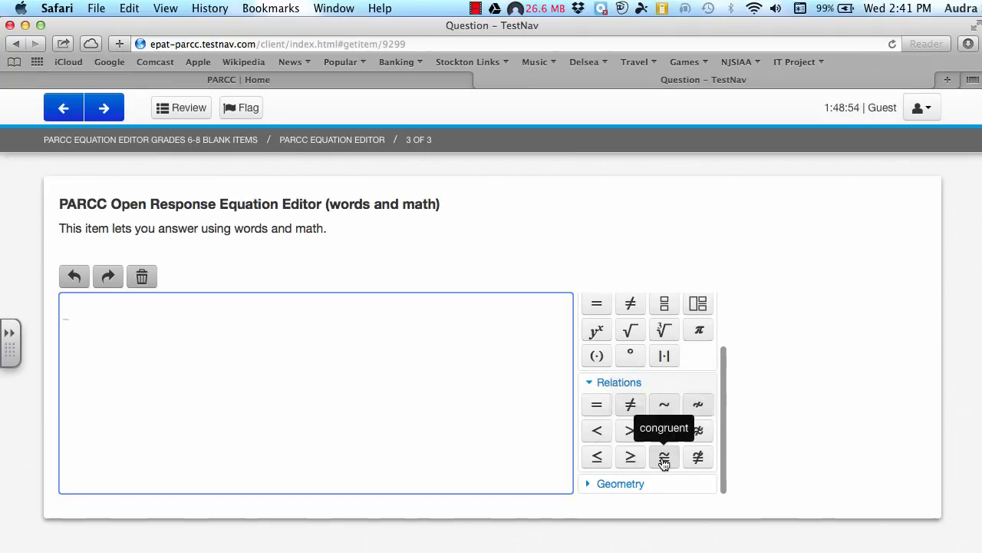
{"action": "mouse_move", "coordinate": [750, 433]}
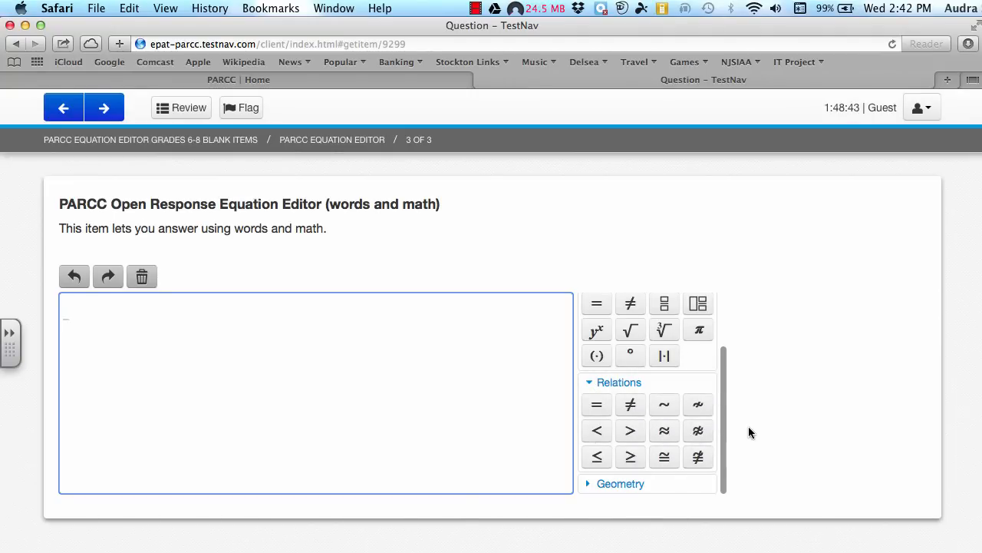
{"action": "mouse_move", "coordinate": [663, 430]}
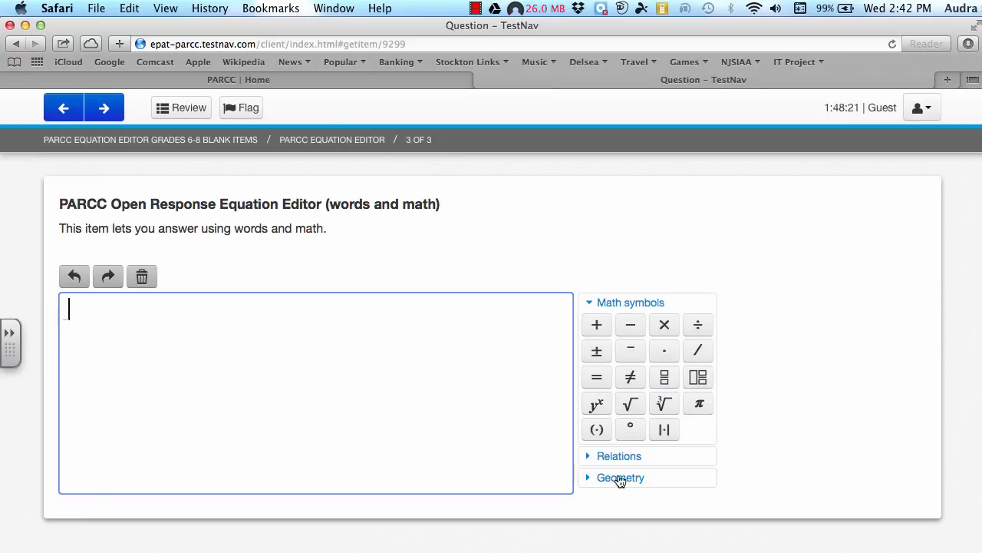
- Write RS with segment-bar notation from the Geometry palette, followed by the word is
{"action": "left_click", "coordinate": [620, 476]}
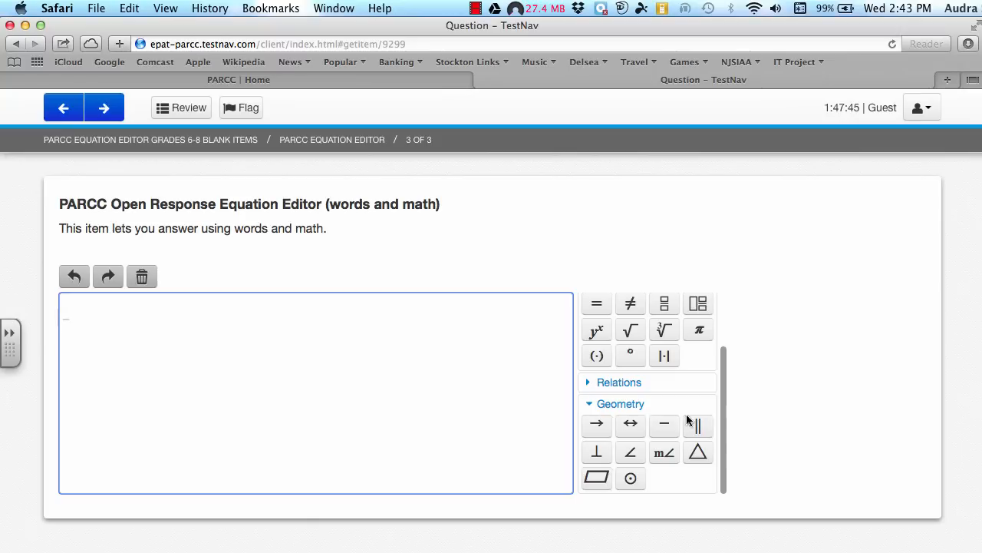
{"action": "mouse_move", "coordinate": [664, 425]}
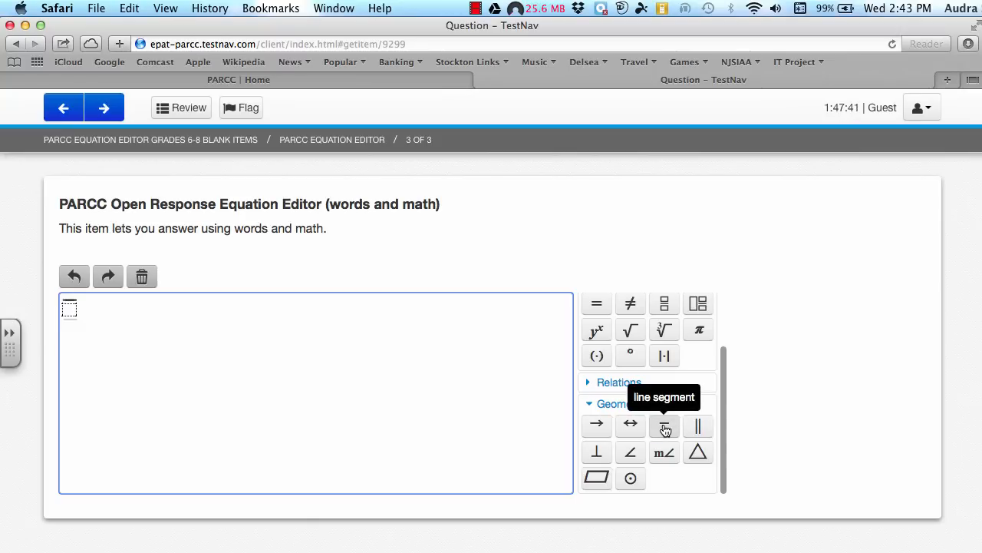
{"action": "left_click", "coordinate": [663, 427]}
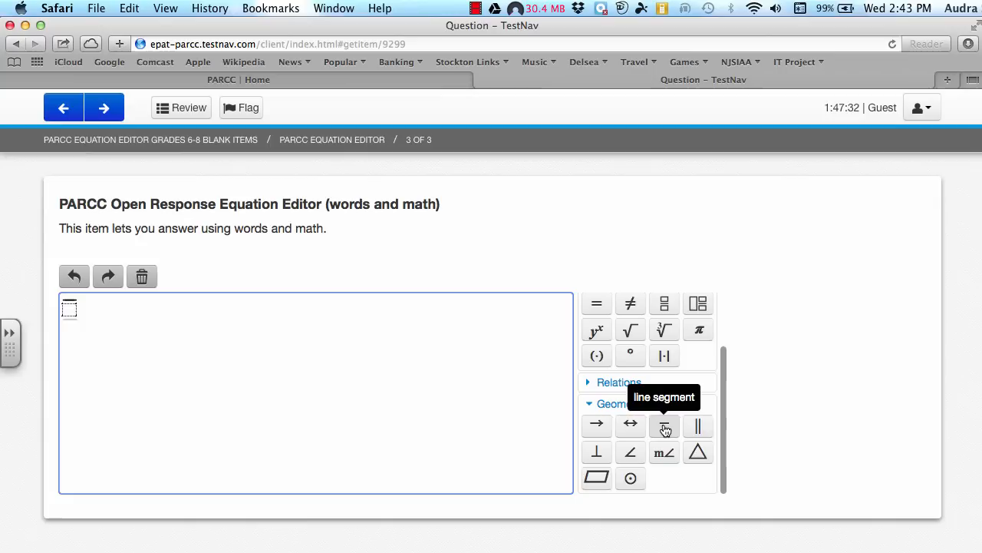
{"action": "left_click", "coordinate": [664, 425]}
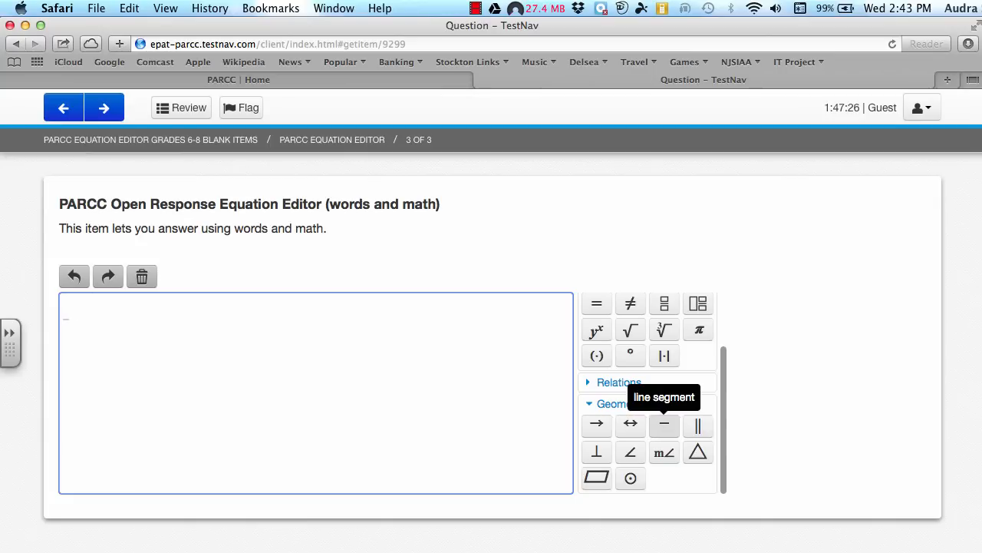
{"action": "mouse_move", "coordinate": [699, 417]}
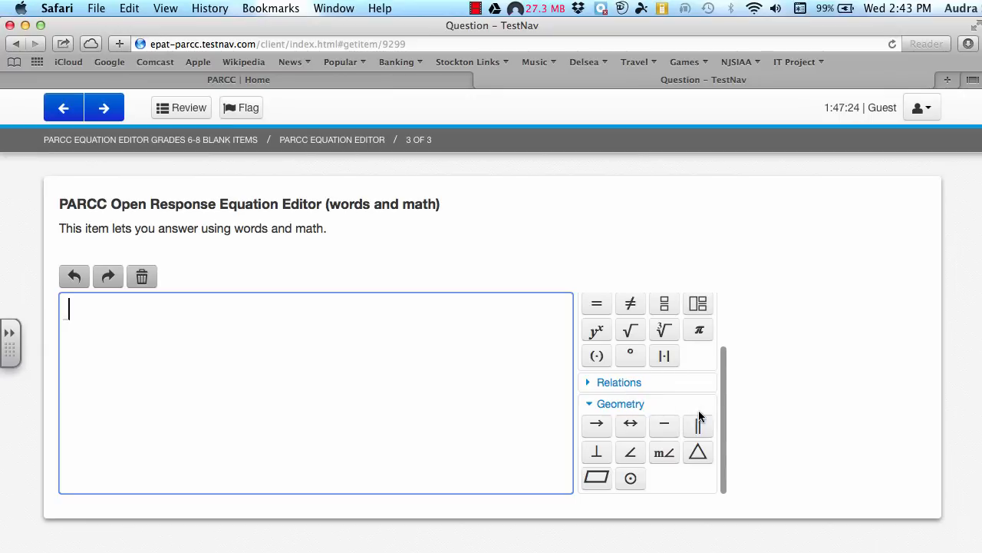
{"action": "mouse_move", "coordinate": [665, 427]}
{"action": "type", "text": "RS"}
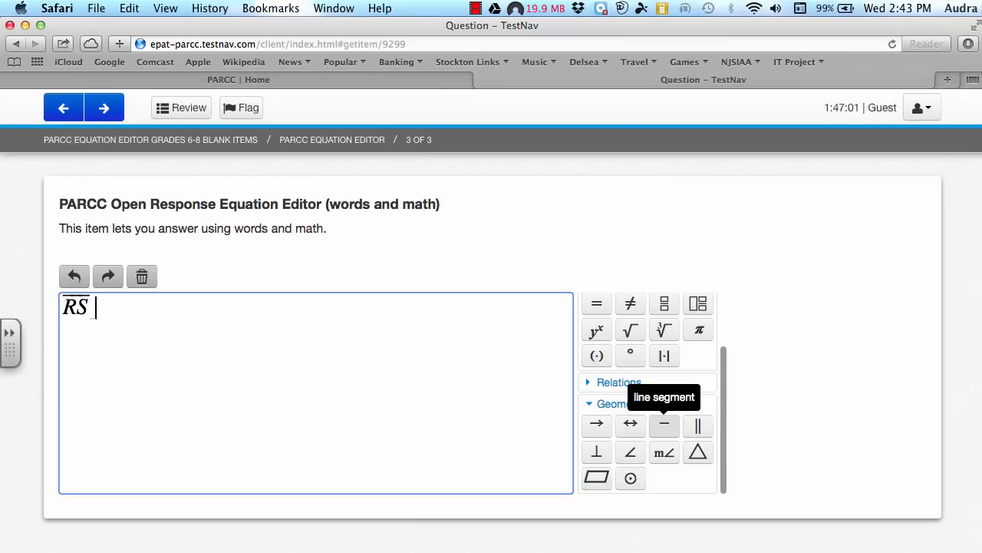
{"action": "type", "text": "i"}
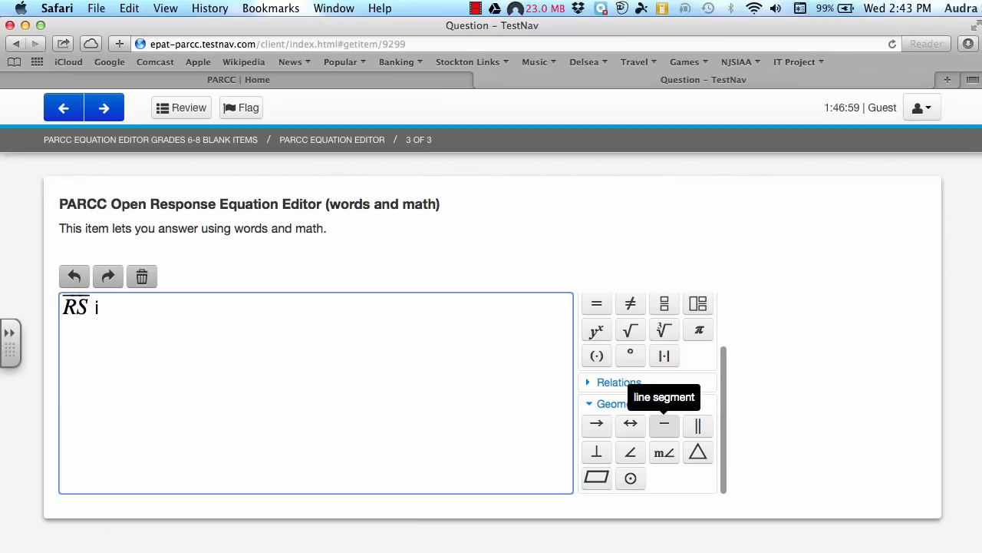
{"action": "type", "text": "s"}
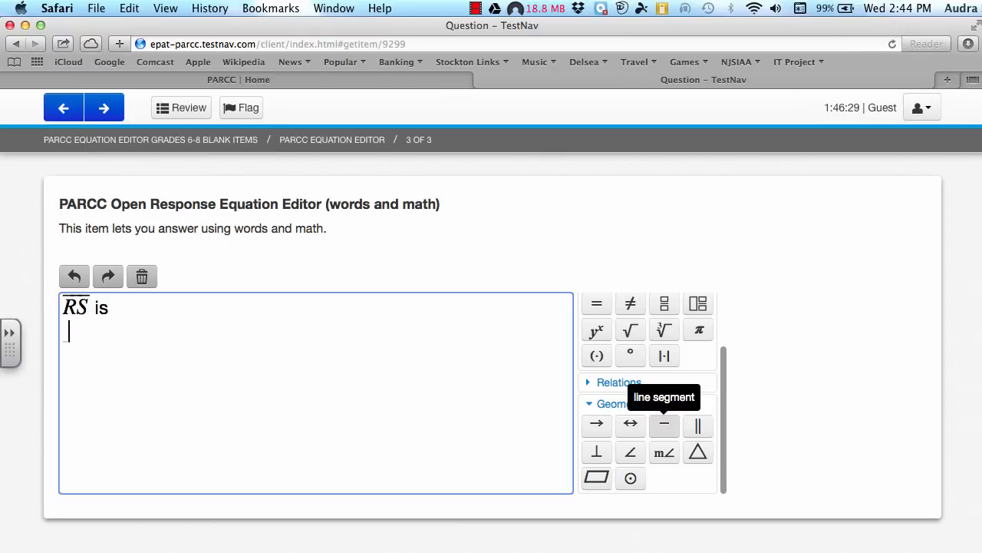
{"action": "mouse_move", "coordinate": [629, 451]}
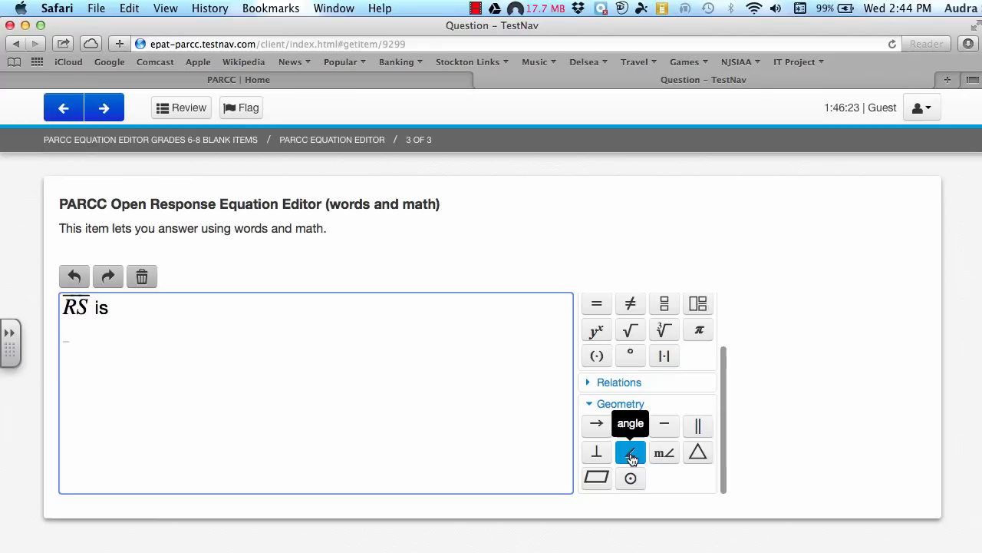
- Write ∠ABC is on a new line using the angle symbol
{"action": "left_click", "coordinate": [630, 451]}
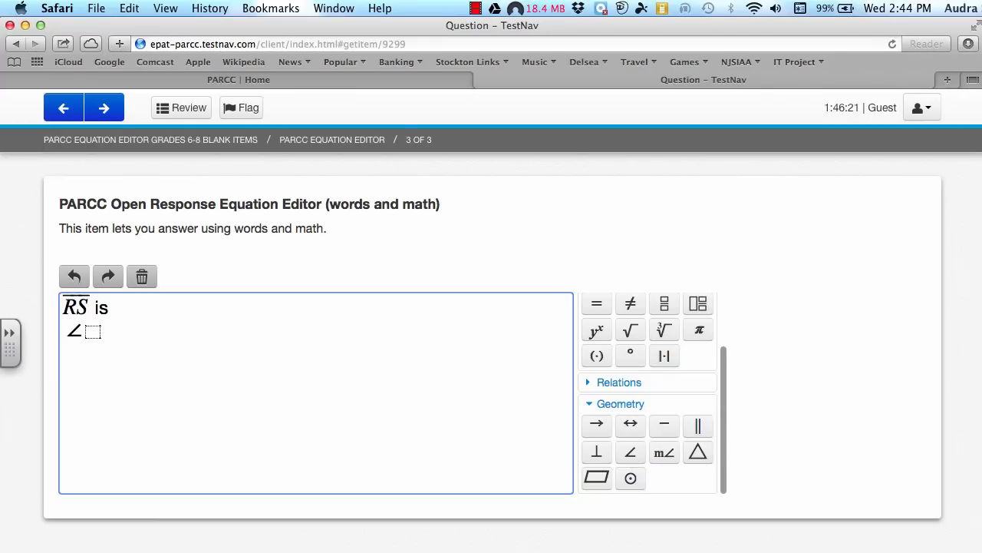
{"action": "type", "text": "ABC"}
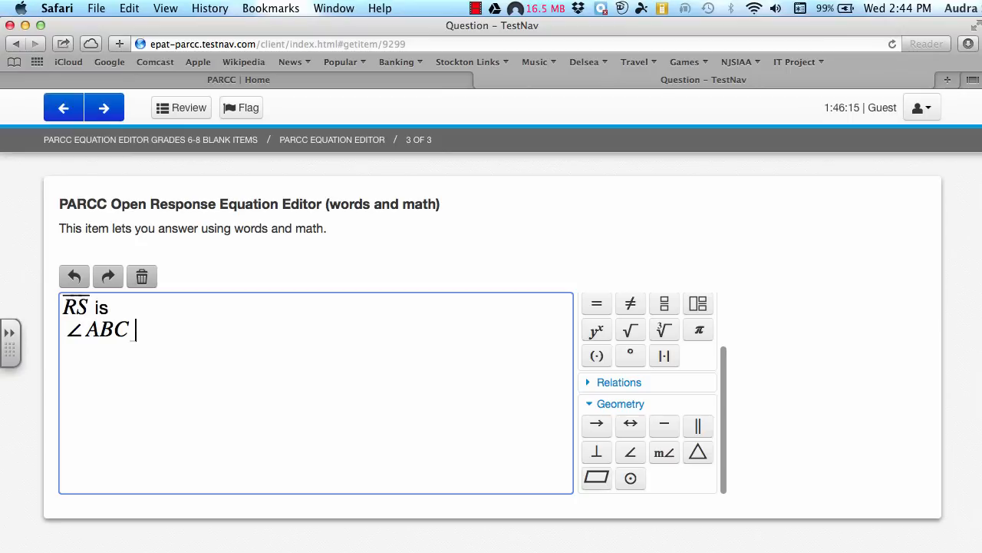
{"action": "type", "text": "is"}
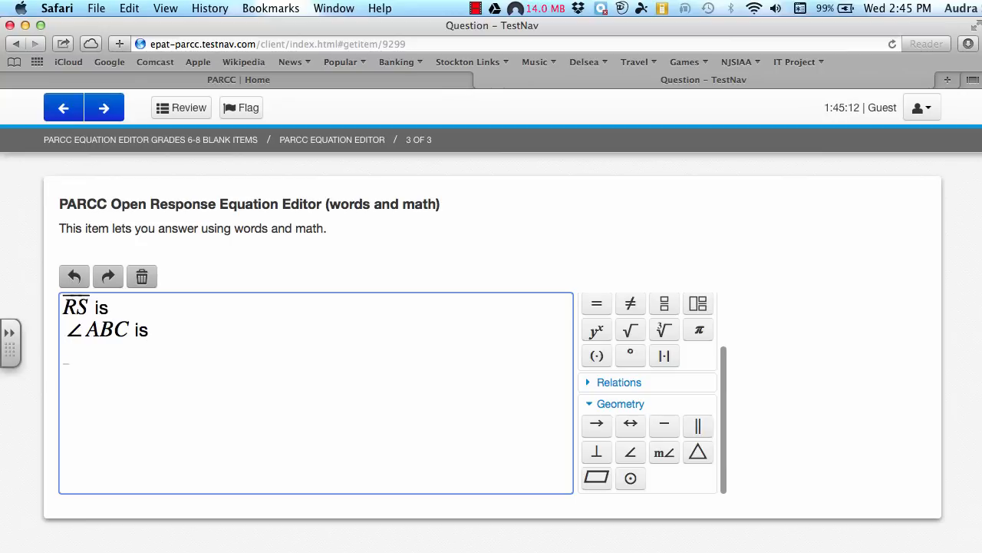
- Type A′B′ on a new line and backspace it to A′ for correction
{"action": "type", "text": "A'B"}
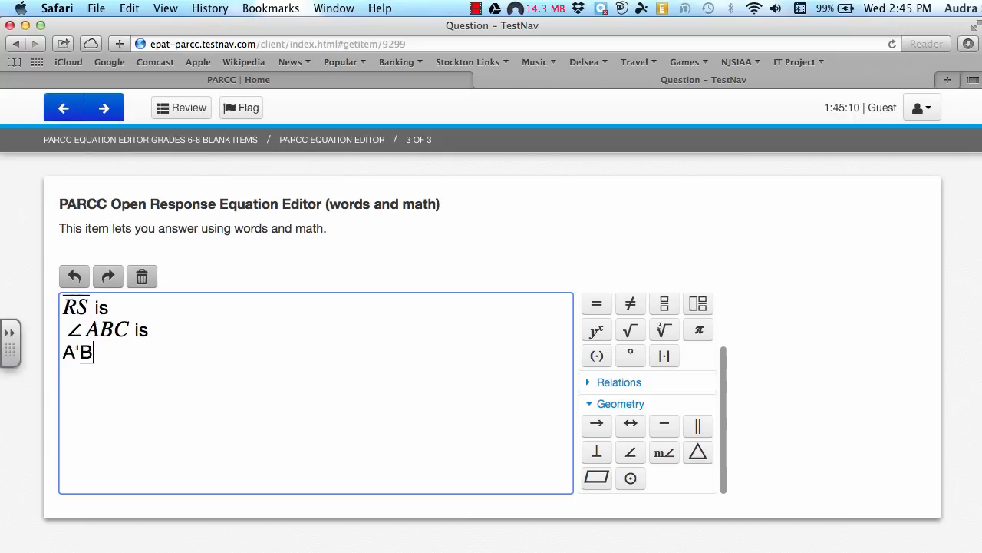
{"action": "type", "text": "'"}
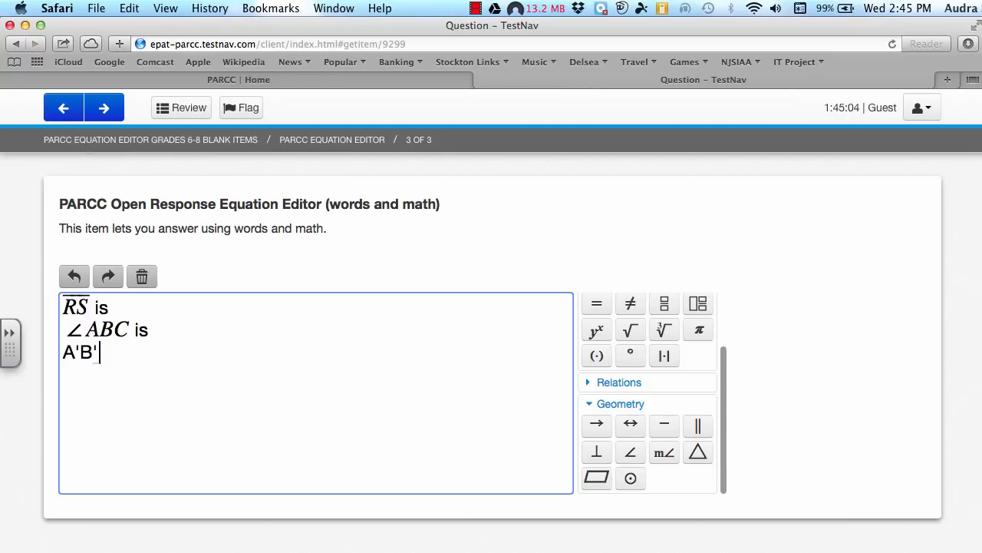
{"action": "key", "text": "Backspace"}
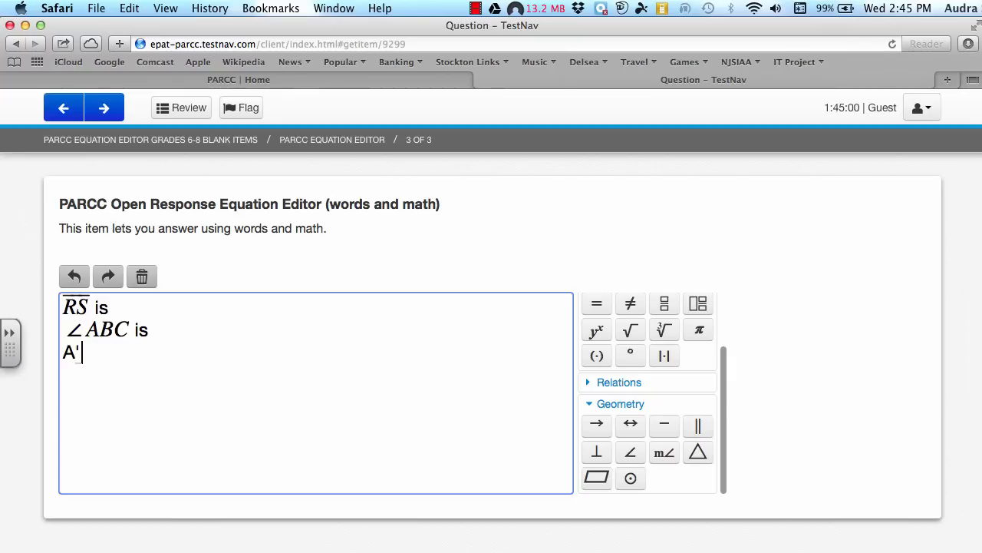
{"action": "key", "text": "backspace"}
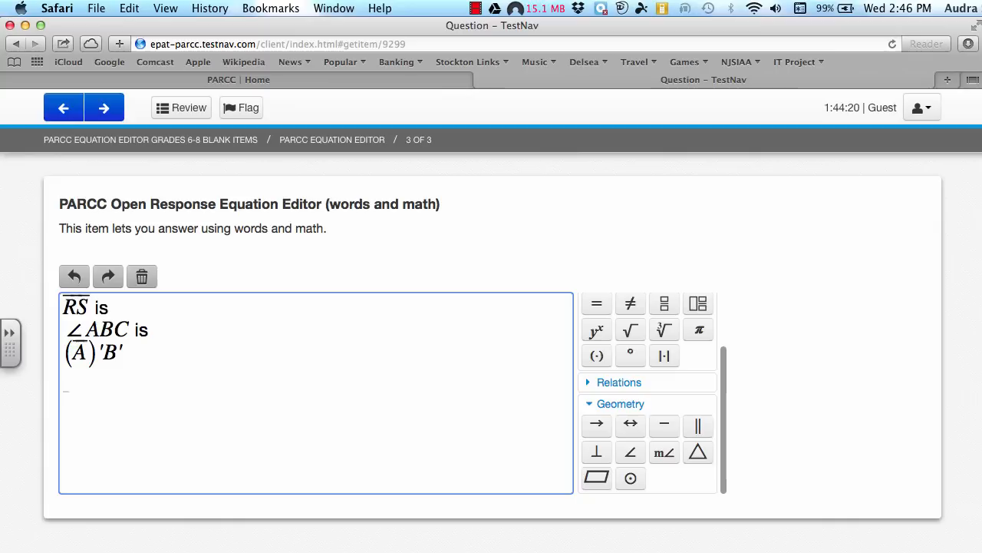
- Type the words segment A′B′ is as another line
{"action": "type", "text": "drg"}
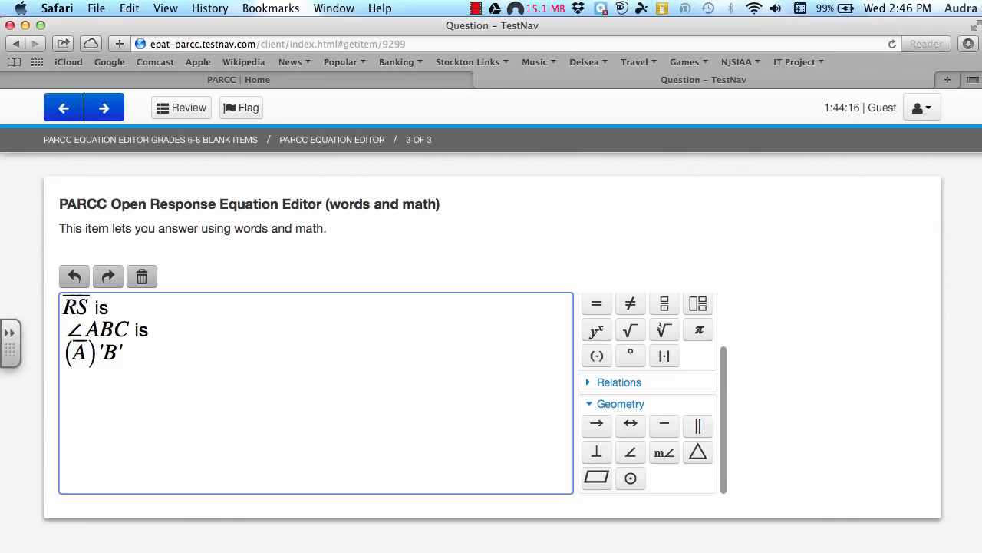
{"action": "type", "text": "segment A'B"}
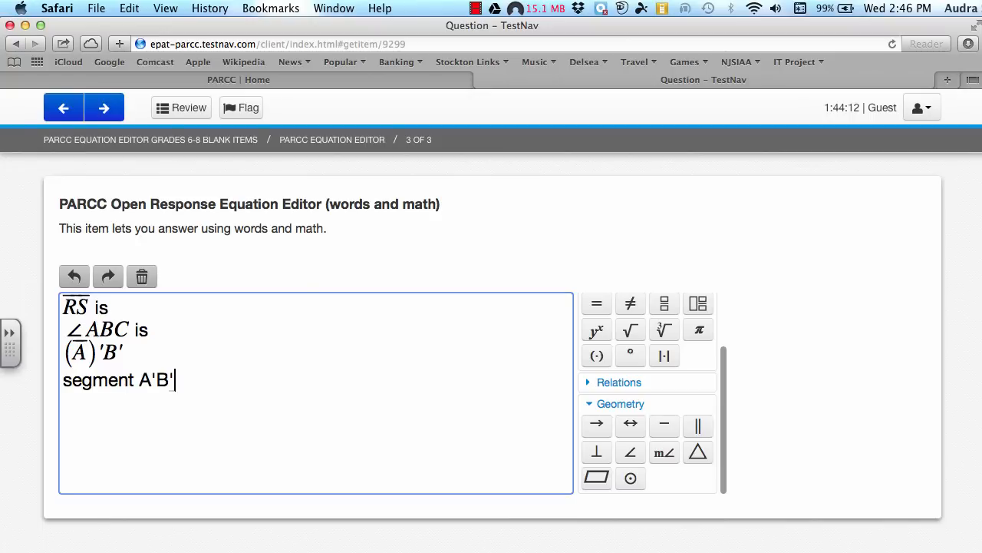
{"action": "type", "text": "is"}
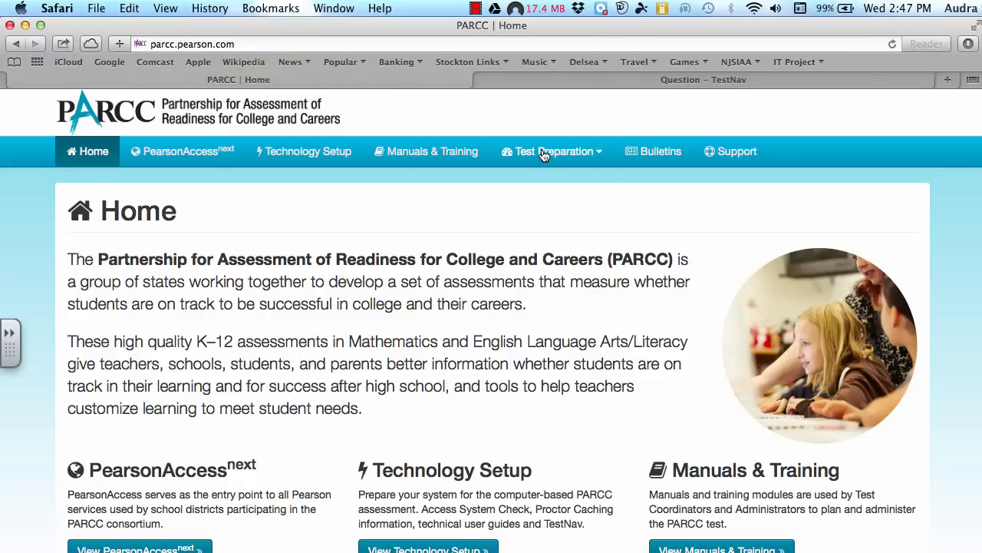
- Choose Sample Items from the Test Preparation menu on parcc.pearson.com
{"action": "left_click", "coordinate": [553, 152]}
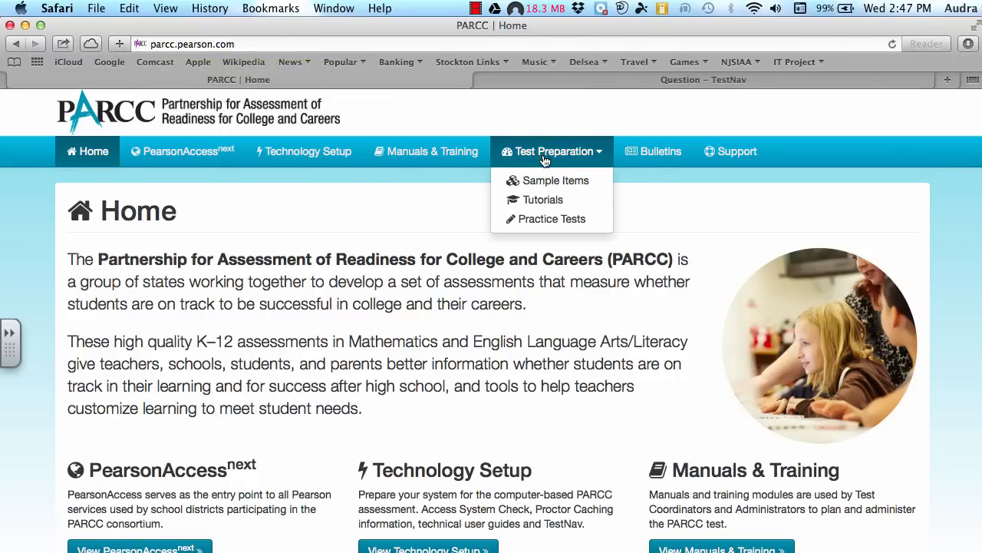
{"action": "left_click", "coordinate": [555, 182]}
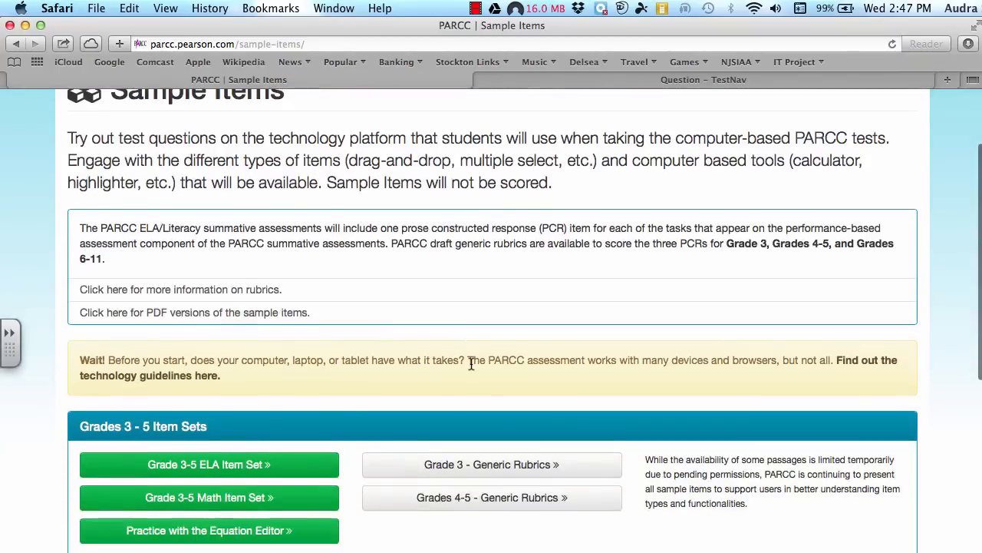
{"action": "scroll", "scroll_direction": "down", "scroll_amount": 3}
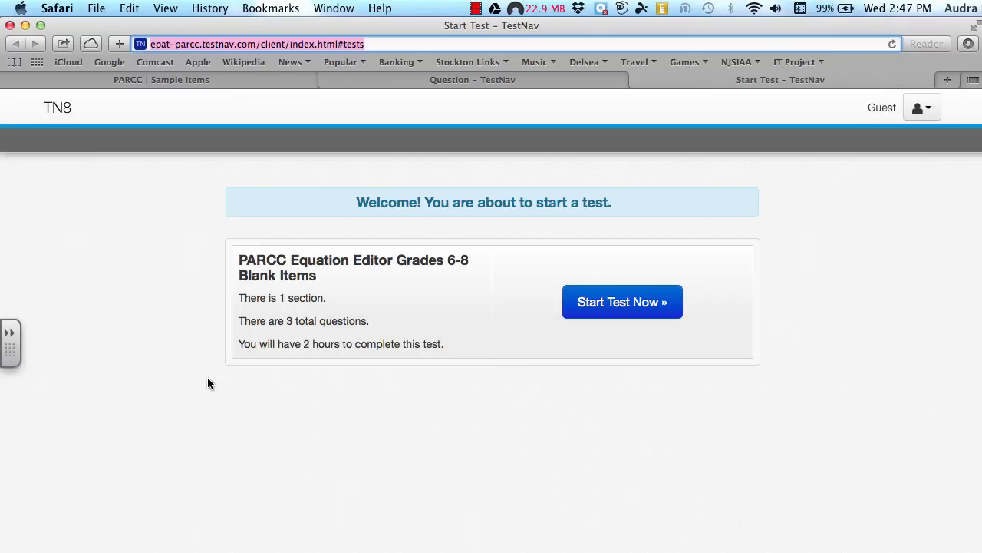
- Start the Grades 6-8 equation editor section and advance past the directions to question 2
{"action": "left_click", "coordinate": [621, 301]}
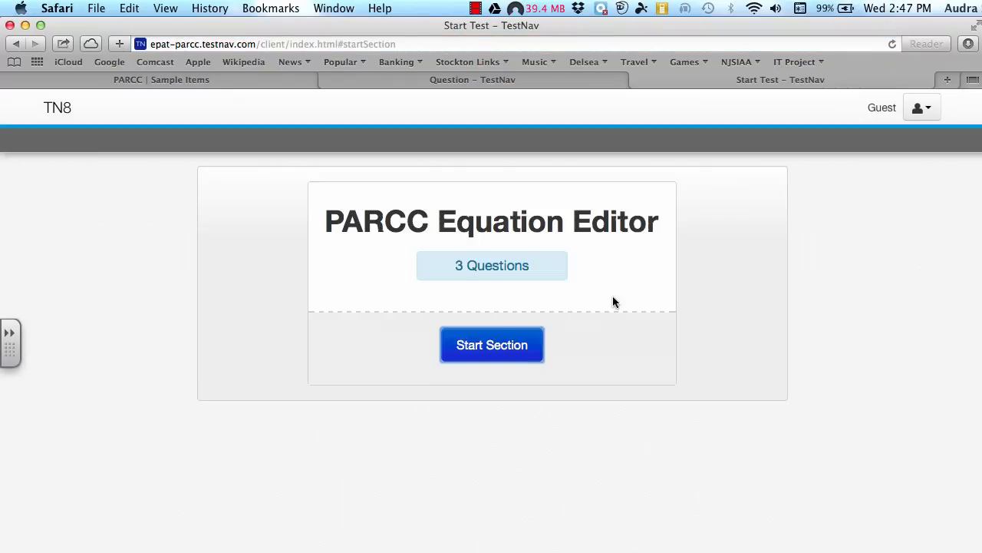
{"action": "left_click", "coordinate": [491, 344]}
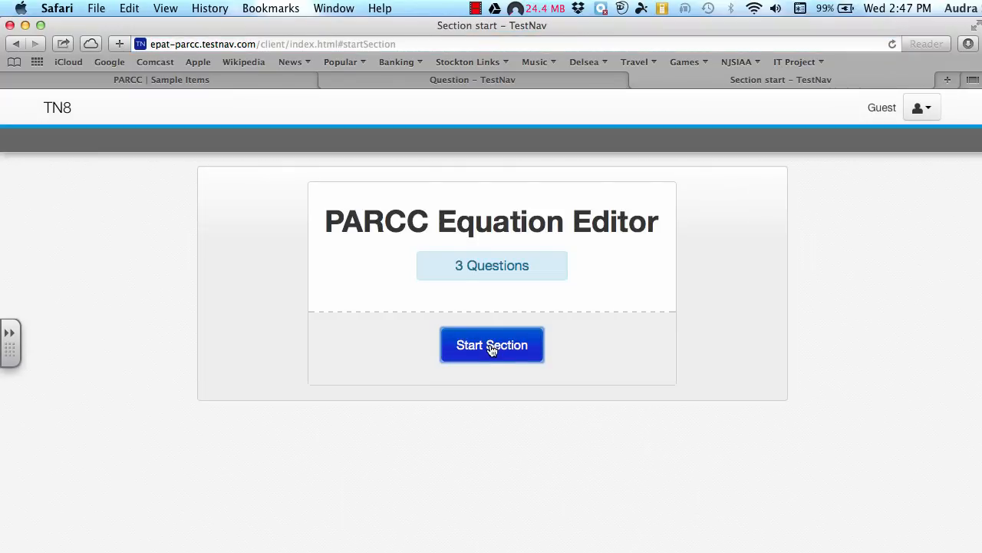
{"action": "left_click", "coordinate": [491, 344]}
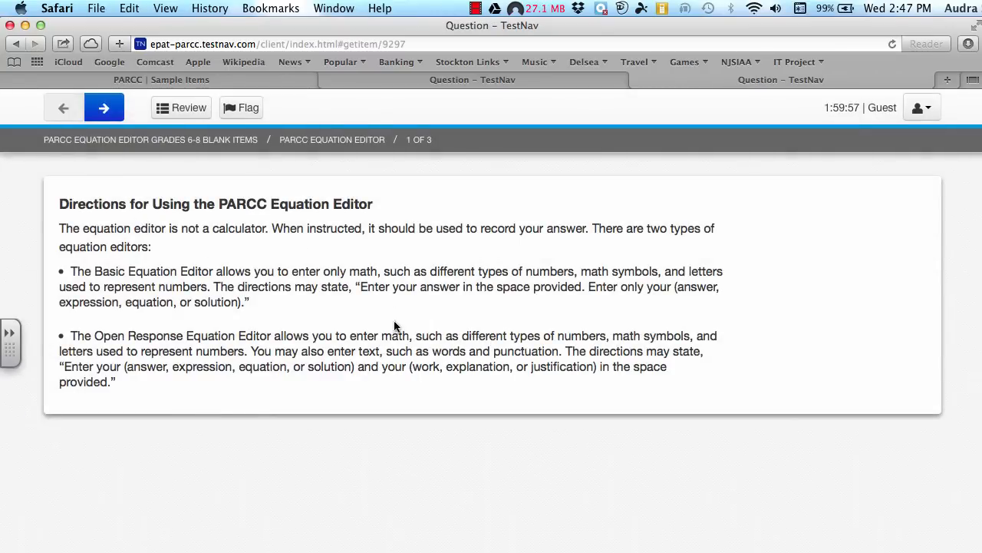
{"action": "mouse_move", "coordinate": [329, 275]}
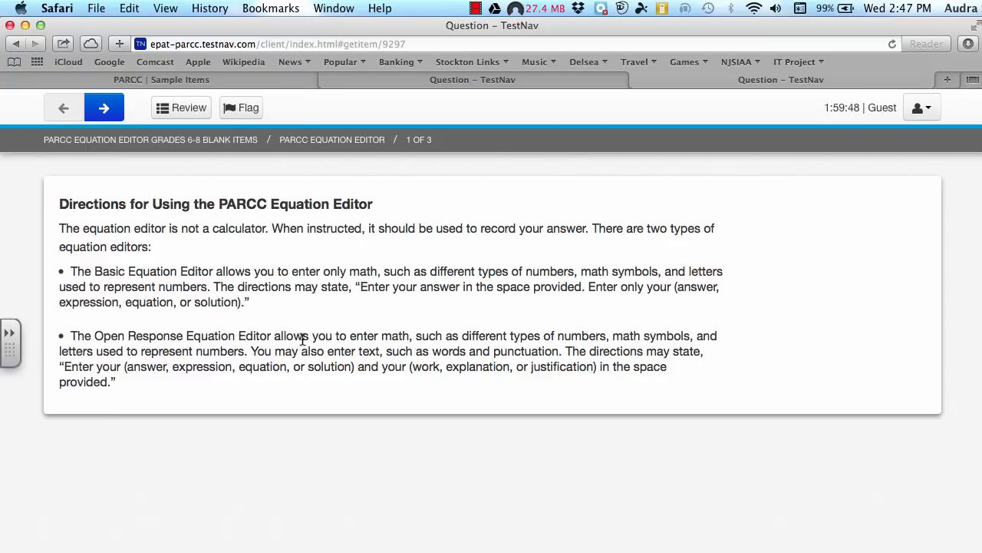
{"action": "mouse_move", "coordinate": [105, 108]}
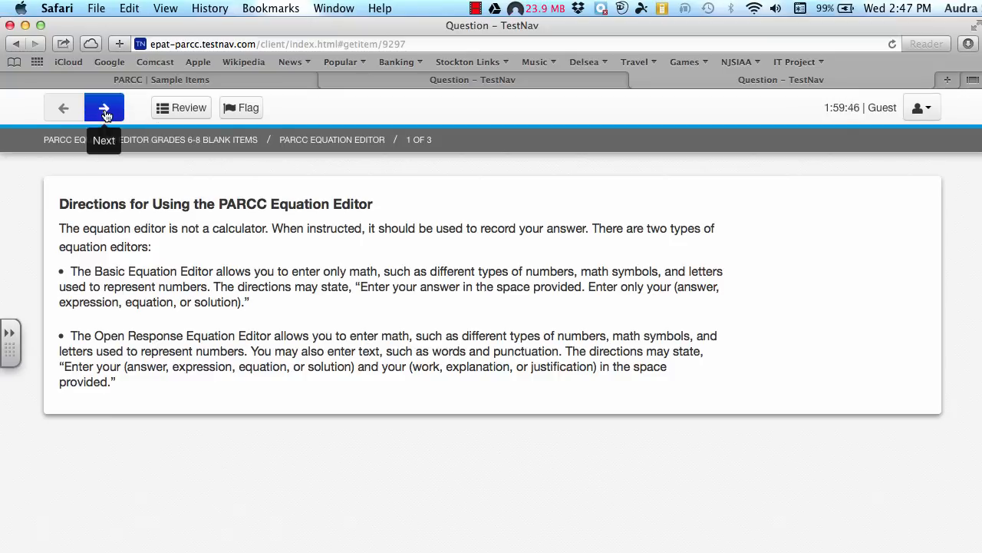
{"action": "left_click", "coordinate": [105, 107]}
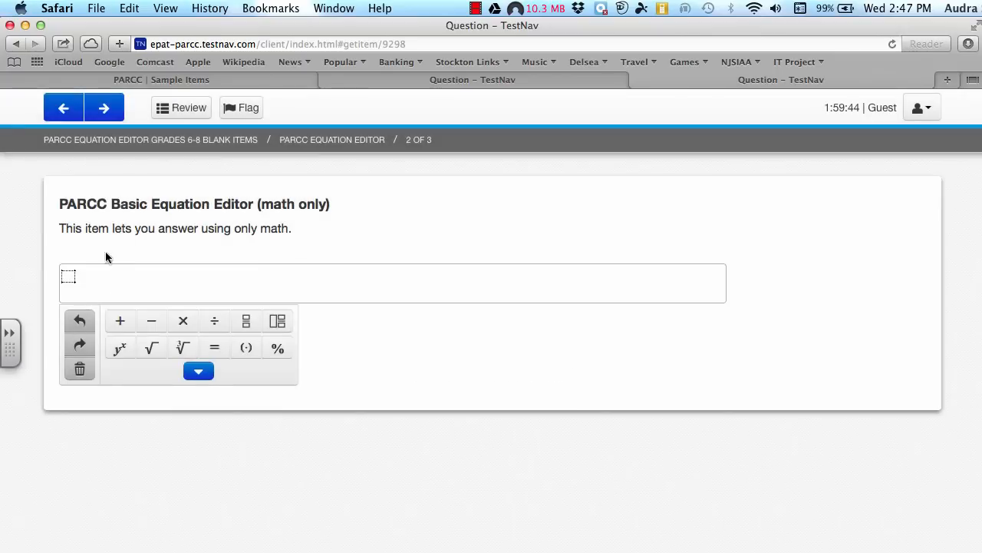
{"action": "mouse_move", "coordinate": [264, 294]}
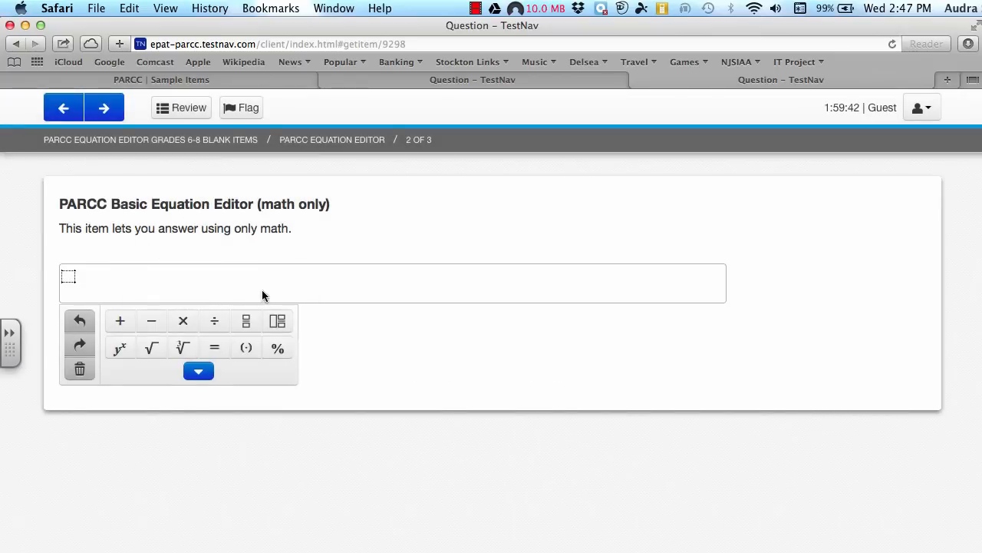
- Expand and collapse the symbol palette, then advance to item 3, the Open Response Equation Editor
{"action": "left_click", "coordinate": [198, 370]}
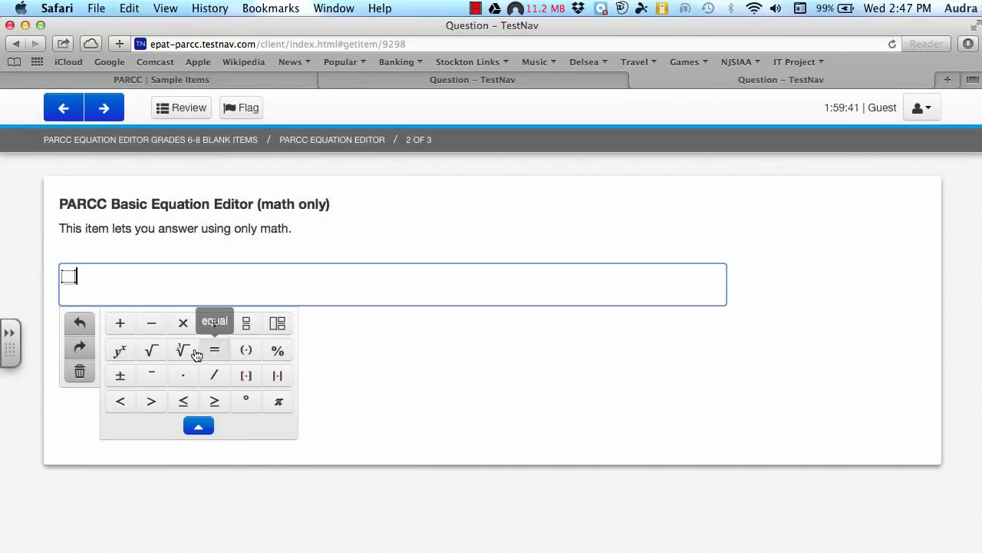
{"action": "left_click", "coordinate": [198, 426]}
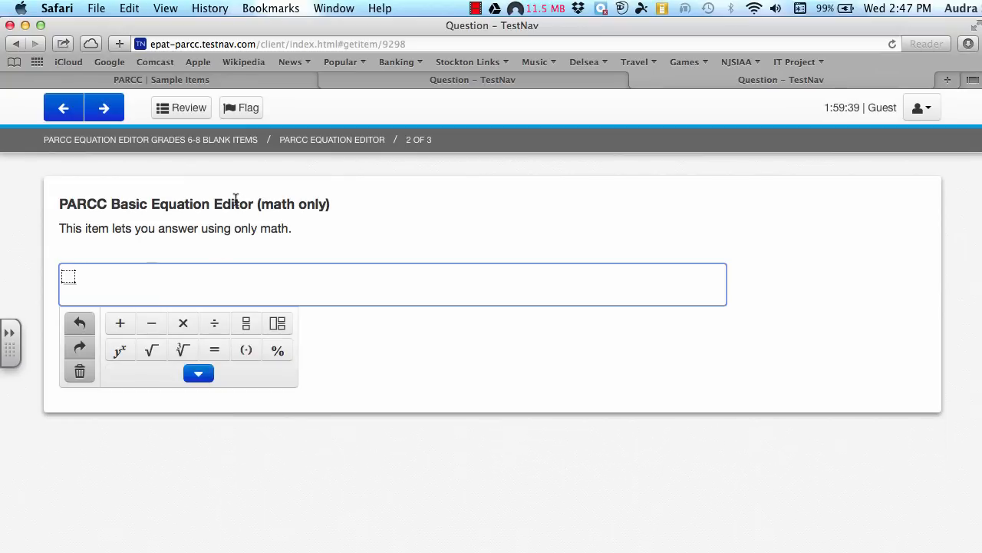
{"action": "left_click", "coordinate": [104, 108]}
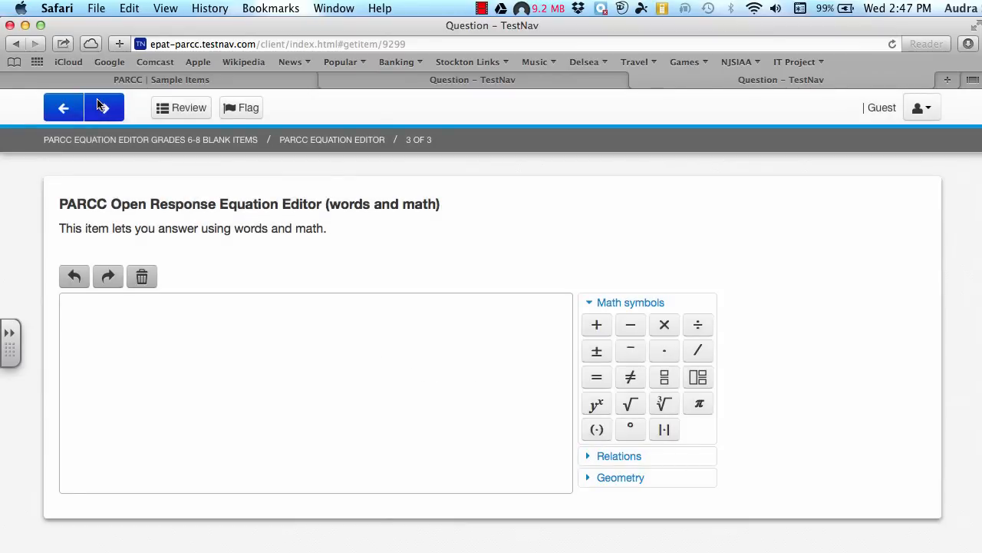
- Focus the empty open response answer area of item 3
{"action": "left_click", "coordinate": [105, 108]}
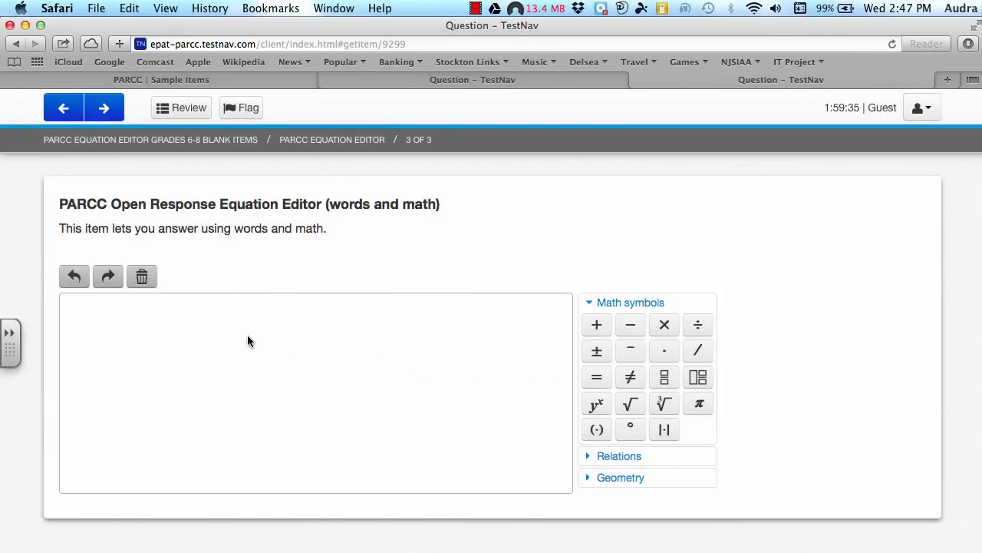
{"action": "mouse_move", "coordinate": [335, 325]}
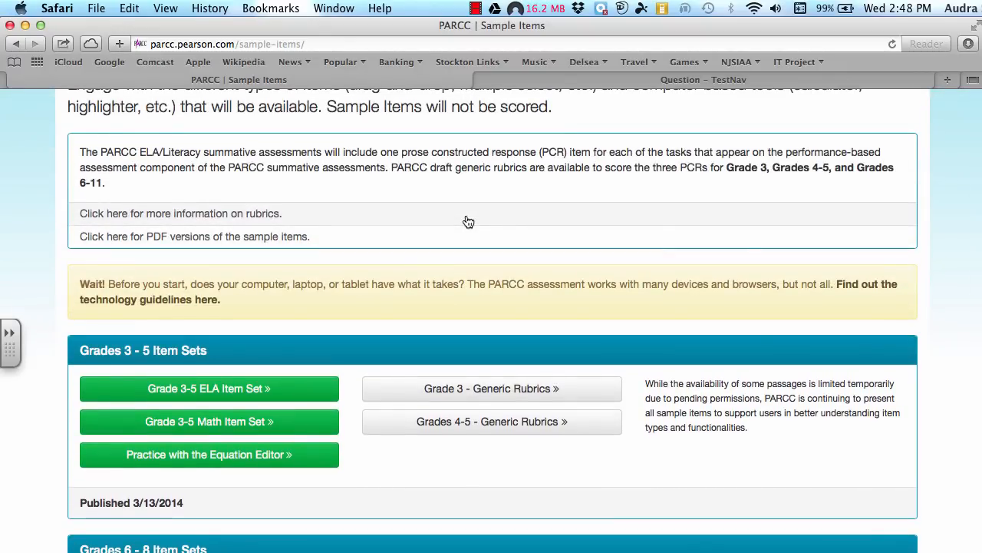
- Navigate via Test Preparation > Practice Tests to the Mathematics Practice Tests page
{"action": "scroll", "scroll_direction": "up", "scroll_amount": 3}
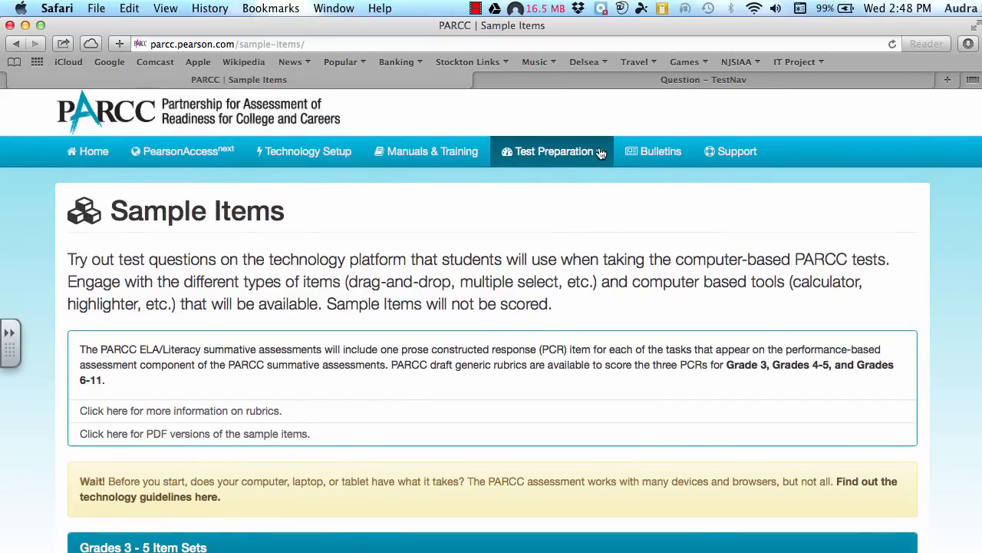
{"action": "left_click", "coordinate": [554, 152]}
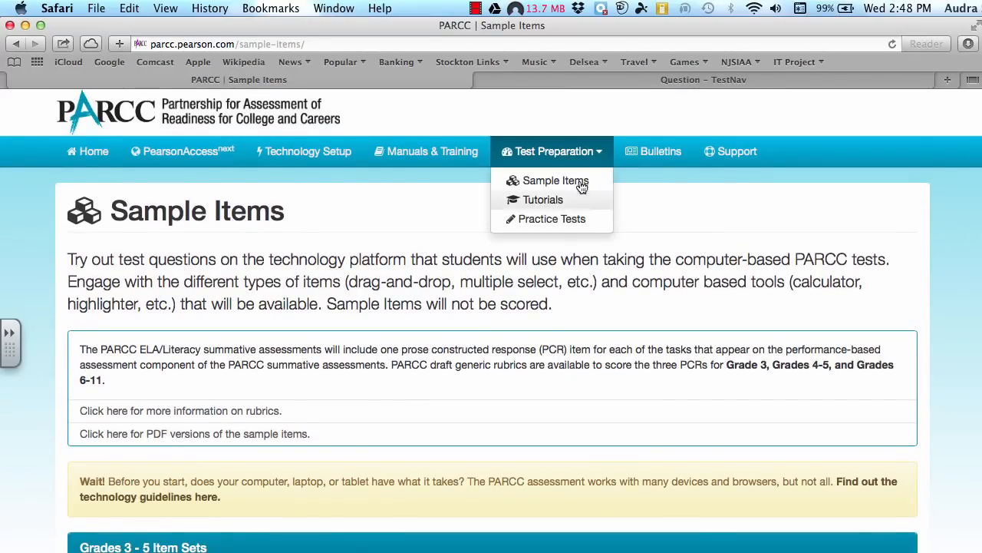
{"action": "left_click", "coordinate": [551, 218]}
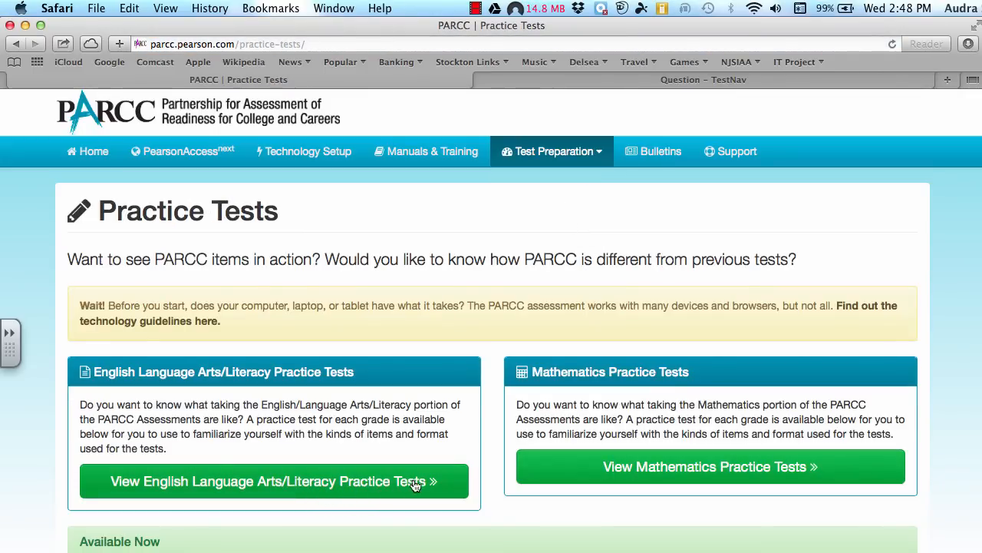
{"action": "mouse_move", "coordinate": [682, 469]}
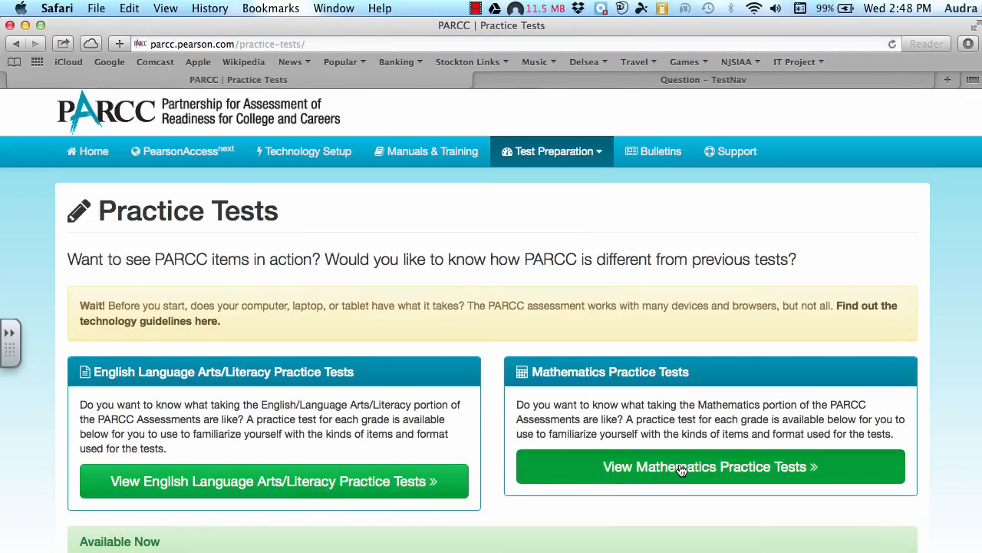
{"action": "left_click", "coordinate": [709, 466]}
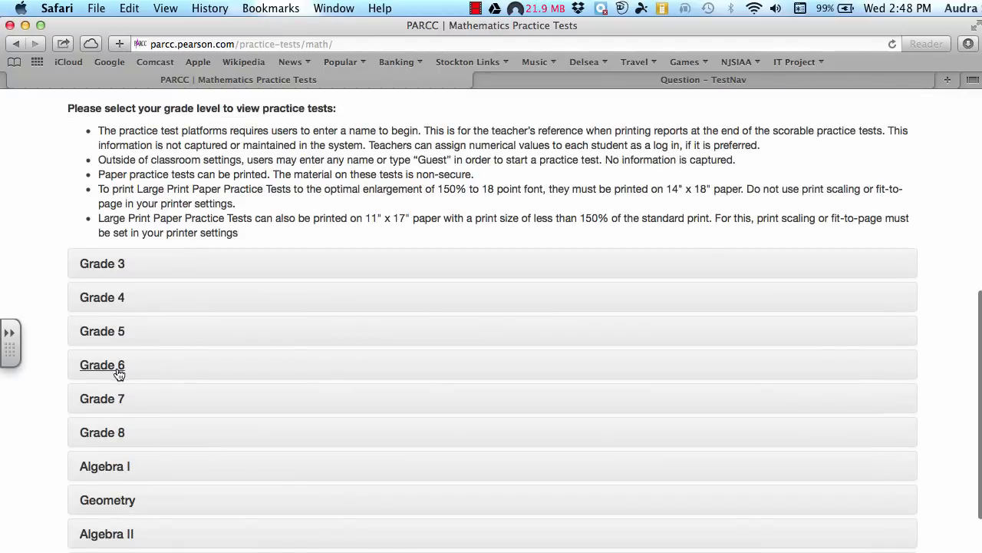
- Expand the Grade 6 practice test options and browse down through Grade 8 and Algebra I
{"action": "left_click", "coordinate": [101, 365]}
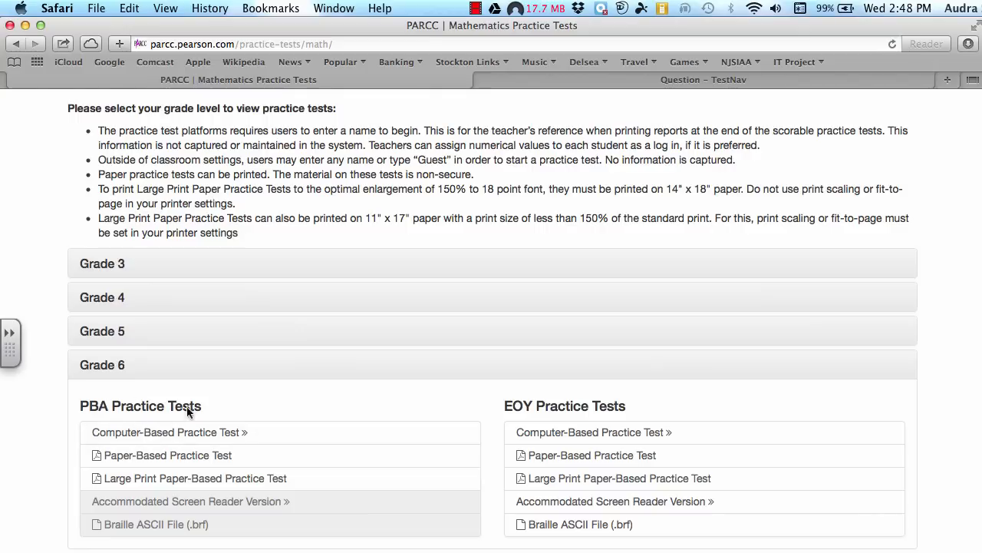
{"action": "mouse_move", "coordinate": [166, 402]}
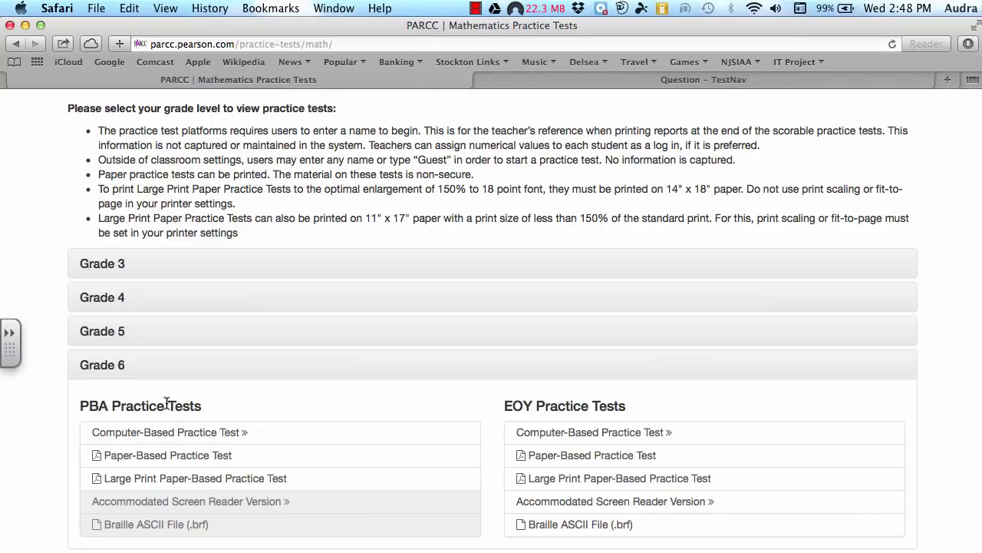
{"action": "mouse_move", "coordinate": [593, 402]}
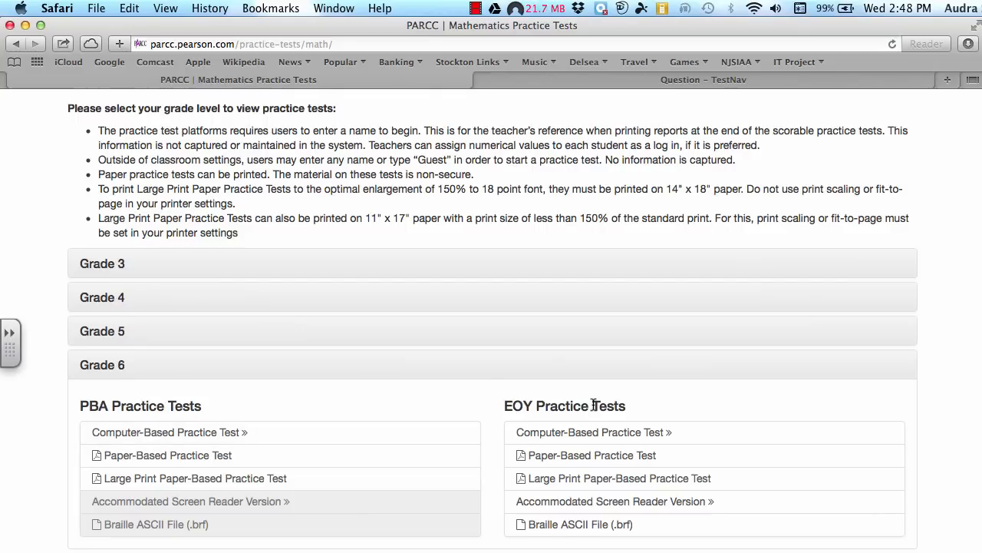
{"action": "scroll", "scroll_direction": "down", "scroll_amount": 3}
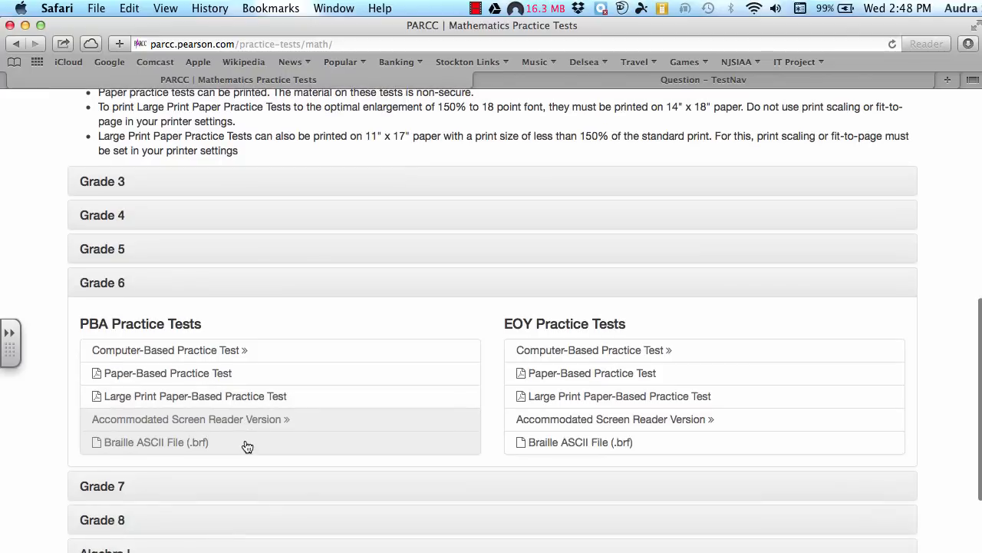
{"action": "scroll", "scroll_direction": "down", "scroll_amount": 3}
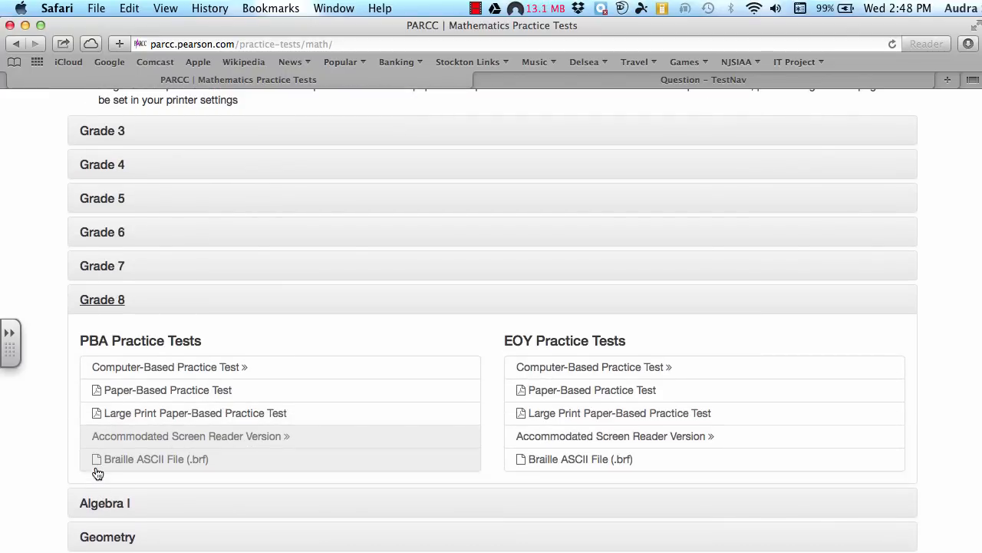
{"action": "mouse_move", "coordinate": [132, 485]}
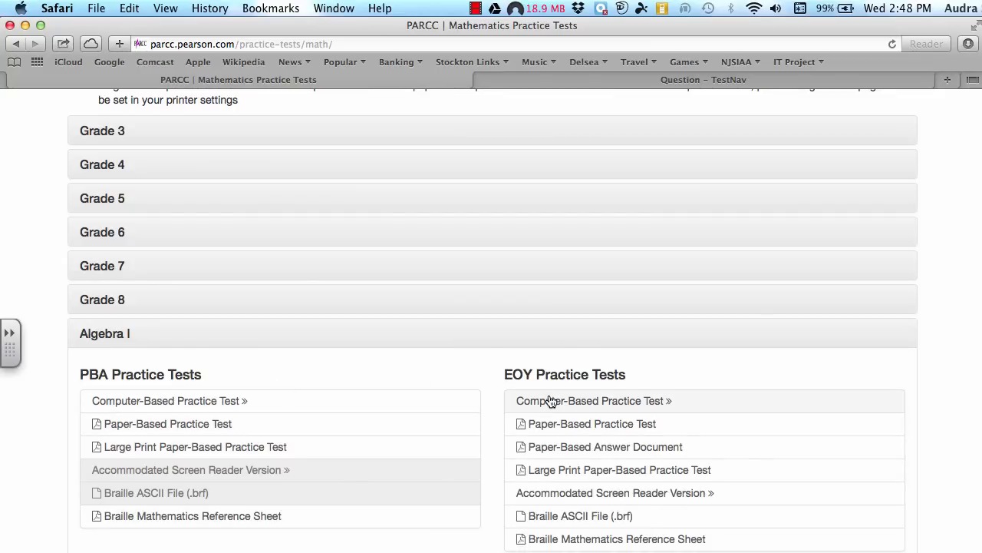
{"action": "scroll", "scroll_direction": "up", "scroll_amount": 3}
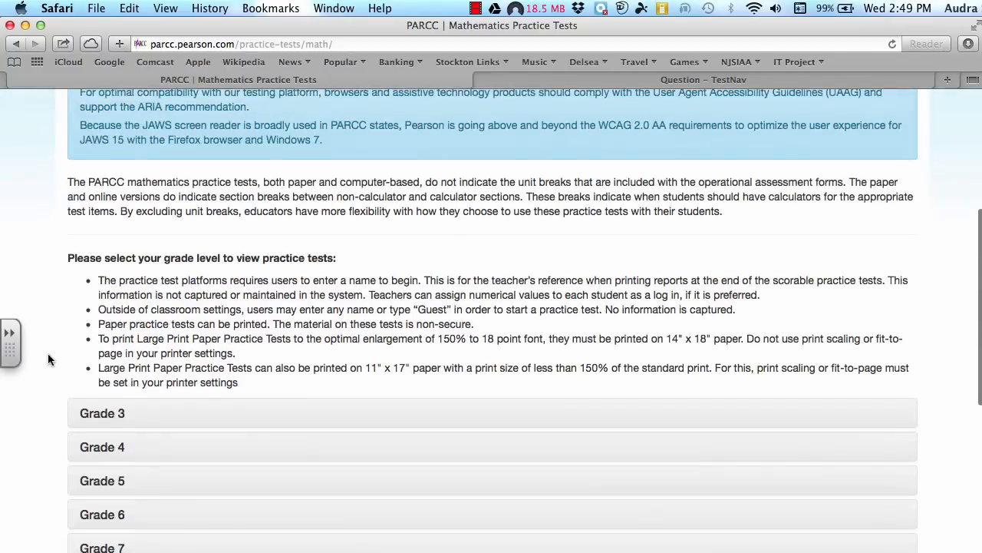
{"action": "scroll", "scroll_direction": "up", "scroll_amount": 3}
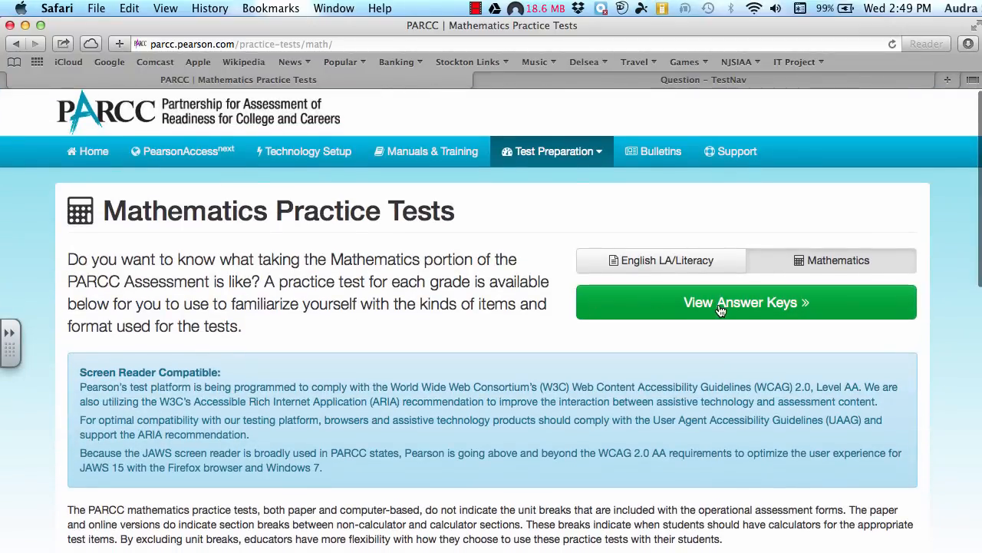
- Go to the Practice Test Answers page and scroll to the Mathematics answer keys by grade
{"action": "left_click", "coordinate": [746, 301]}
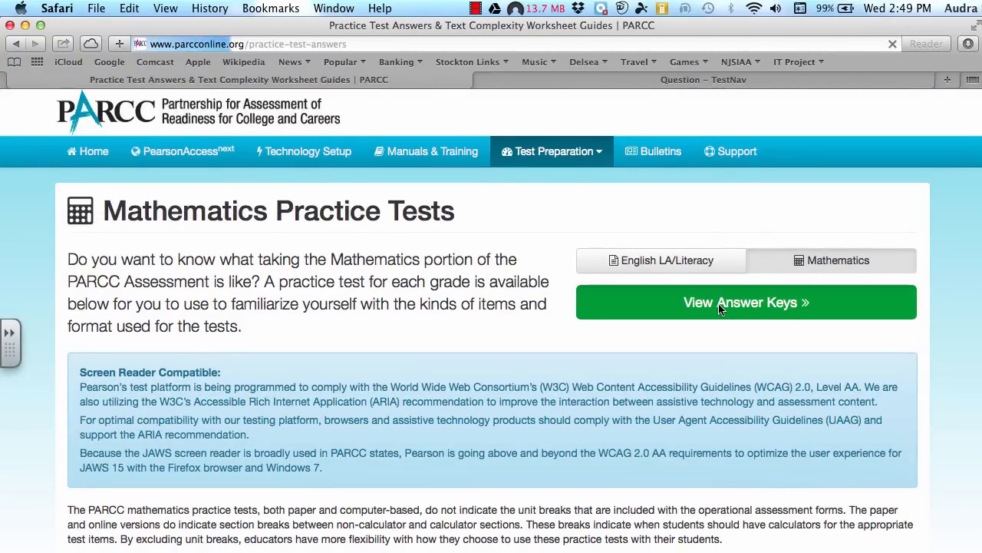
{"action": "left_click", "coordinate": [746, 301]}
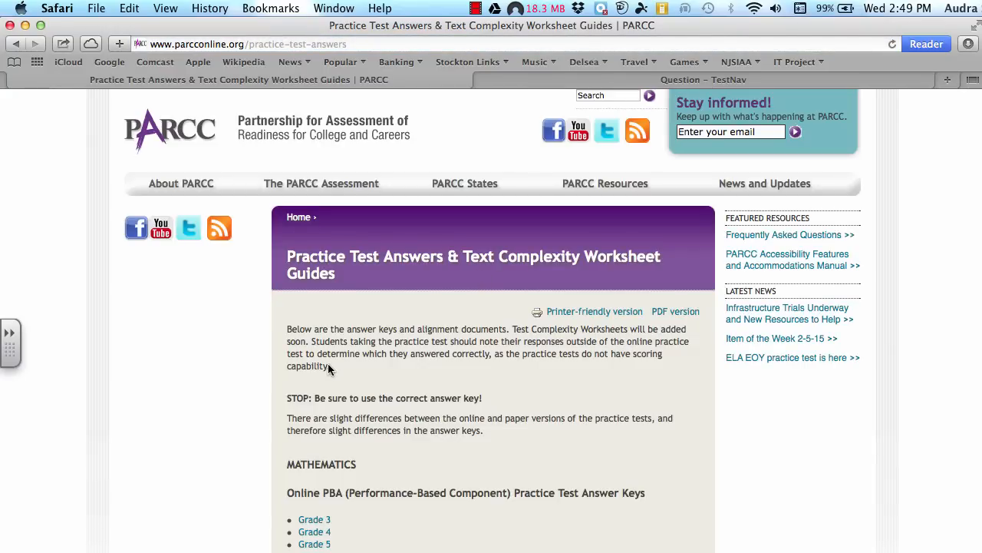
{"action": "scroll", "scroll_direction": "down", "scroll_amount": 3}
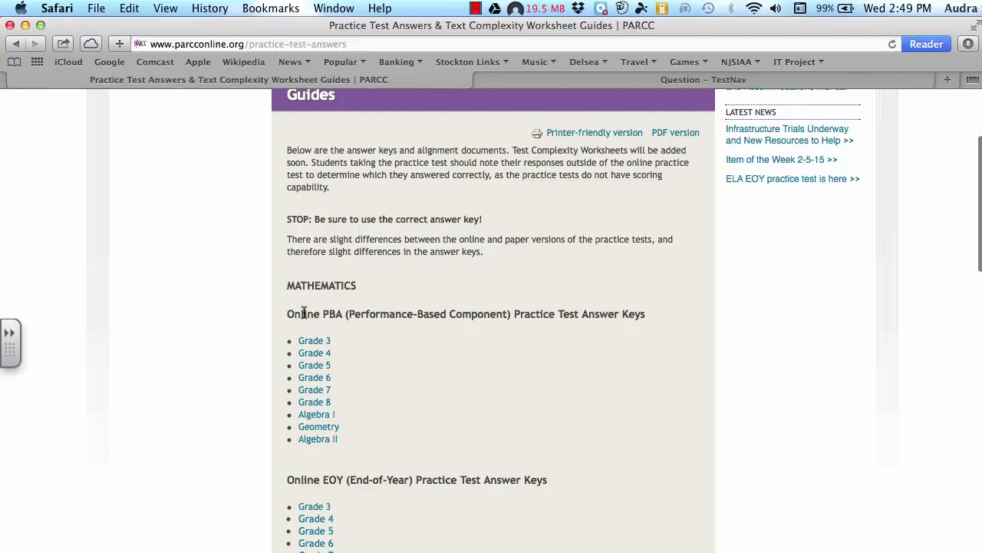
{"action": "mouse_move", "coordinate": [485, 315]}
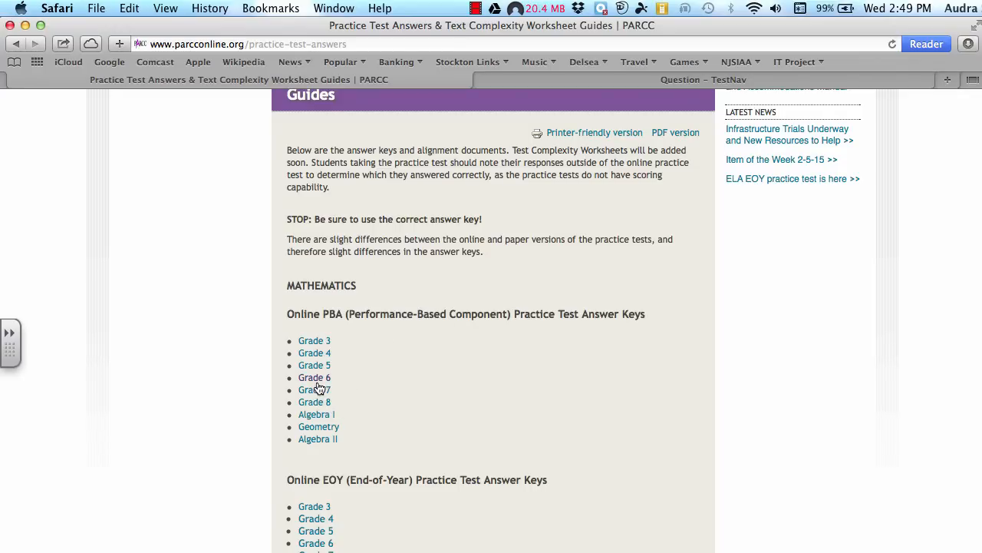
{"action": "mouse_move", "coordinate": [314, 378]}
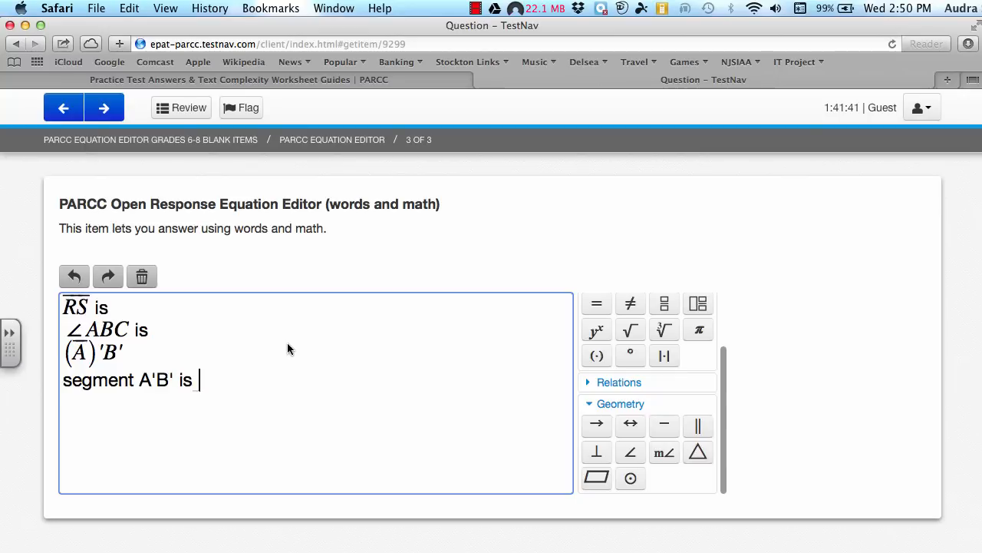
{"action": "mouse_move", "coordinate": [365, 238]}
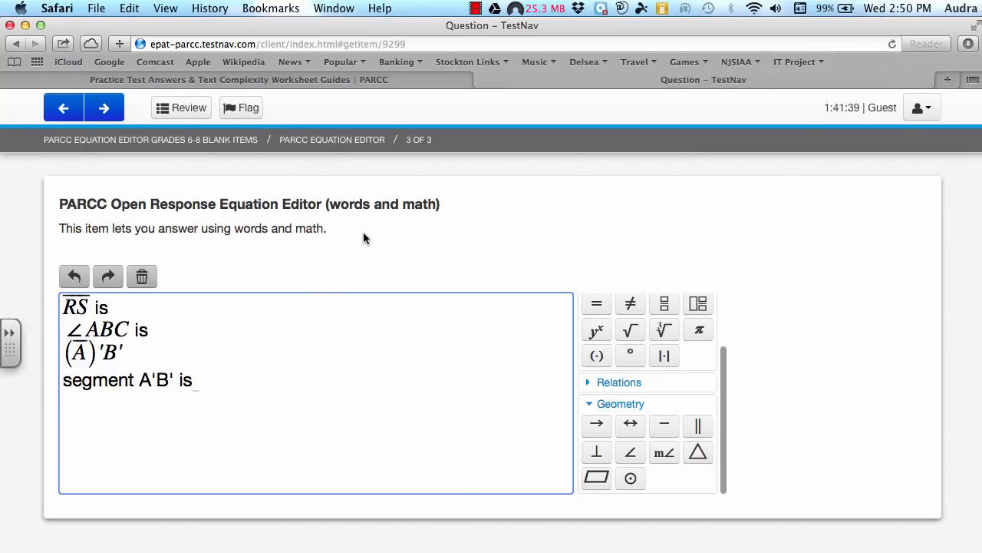